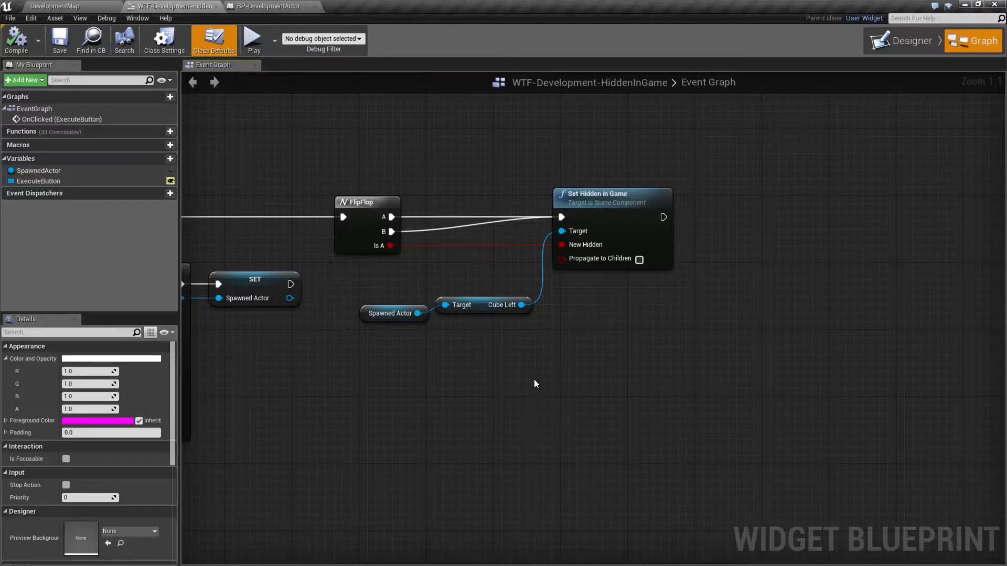
mouse_move(597, 309)
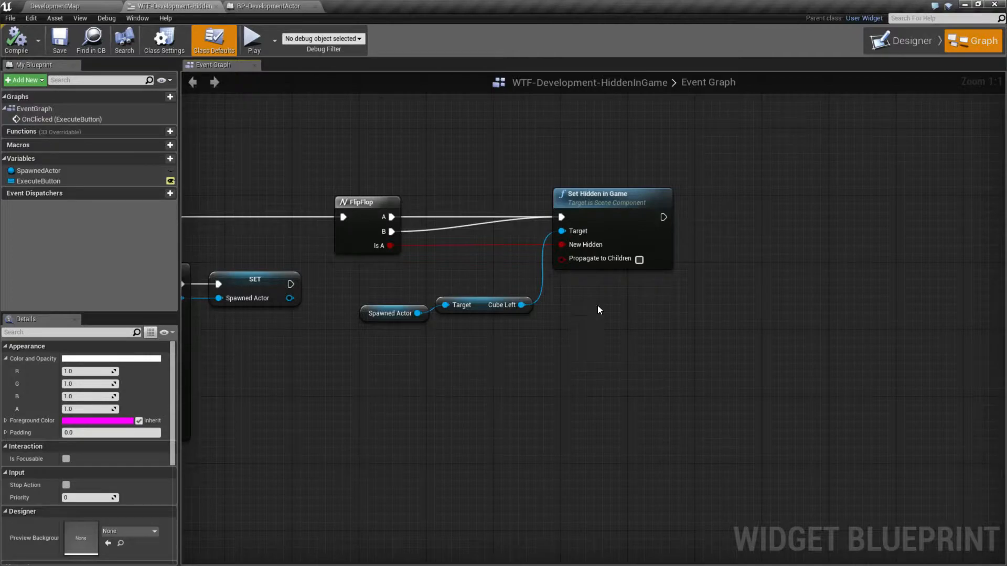
Return to the DevelopmentMap and review the actor's Sphere and CubeRight components in Details.
click(602, 194)
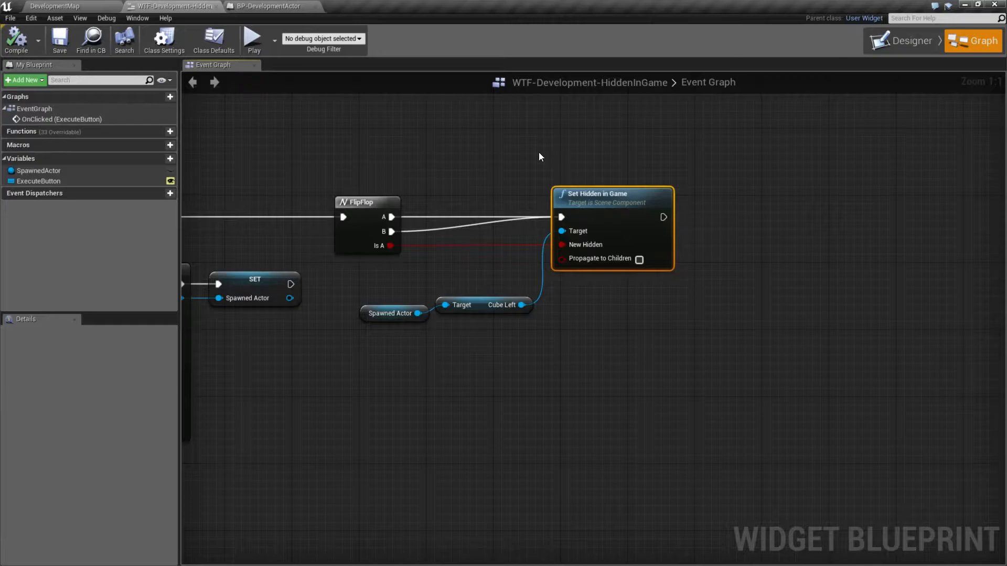
click(51, 6)
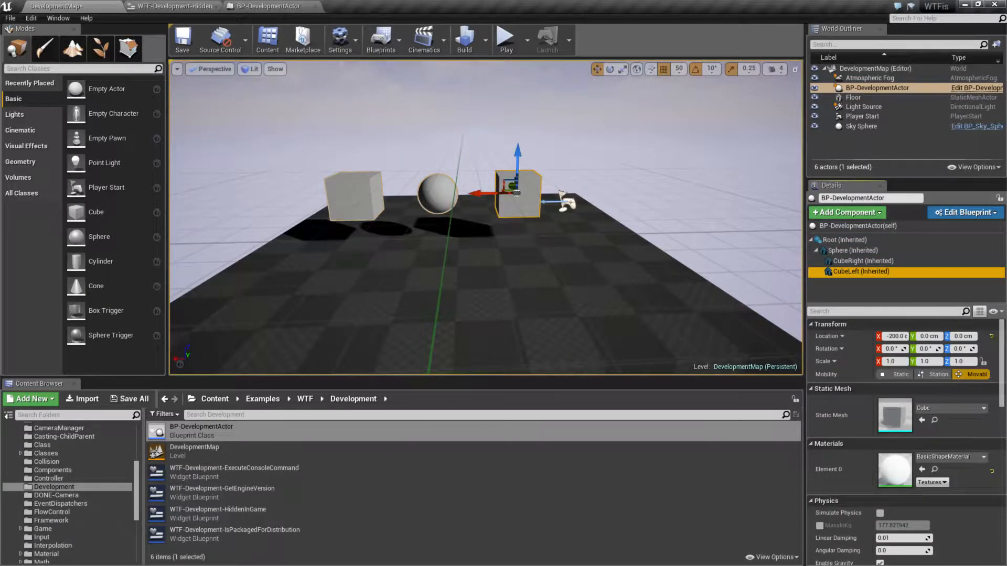
click(852, 249)
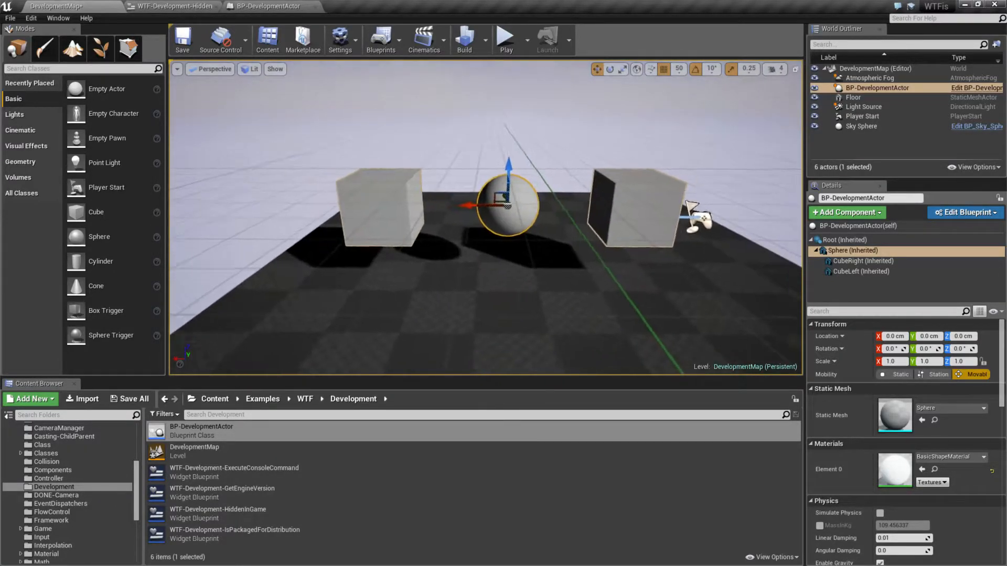
click(862, 261)
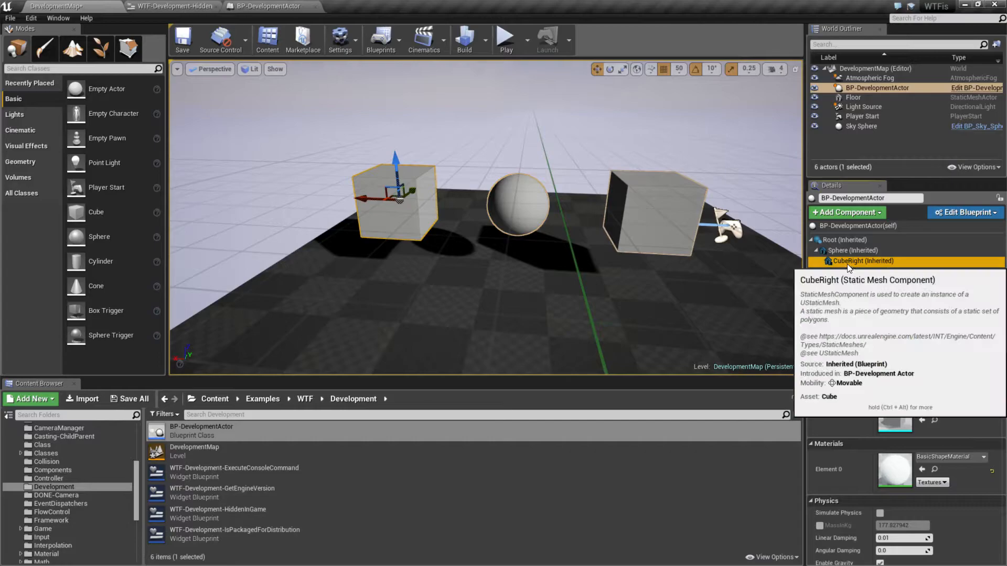
click(860, 260)
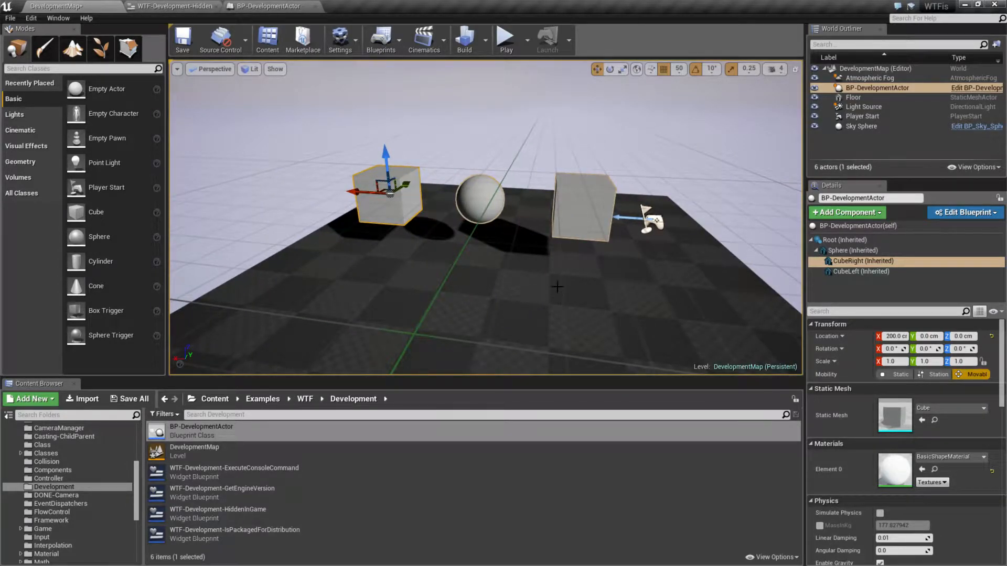
Play the level, trigger the widget's Execute toggle, and stop back to the editor.
click(506, 38)
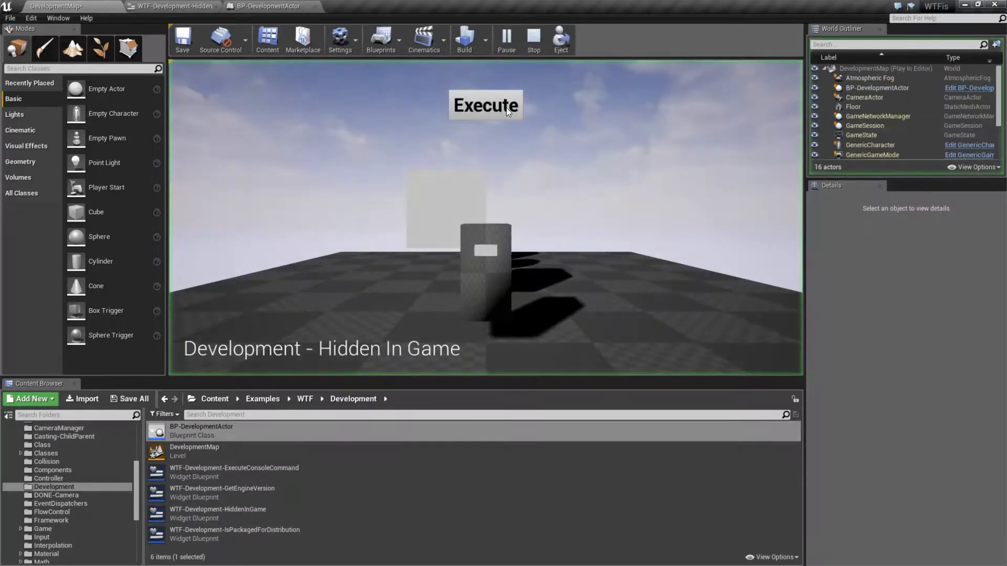
click(485, 104)
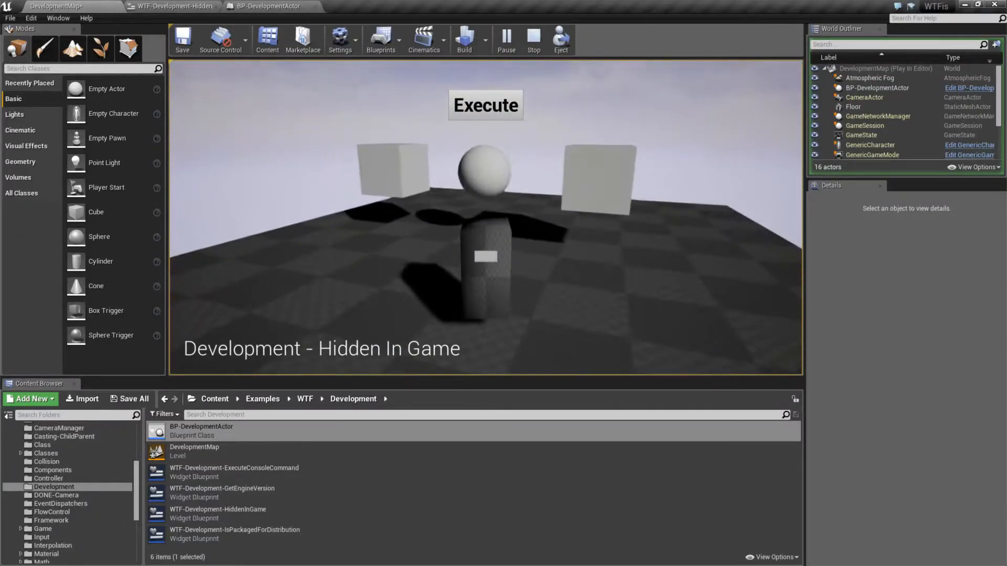
click(533, 40)
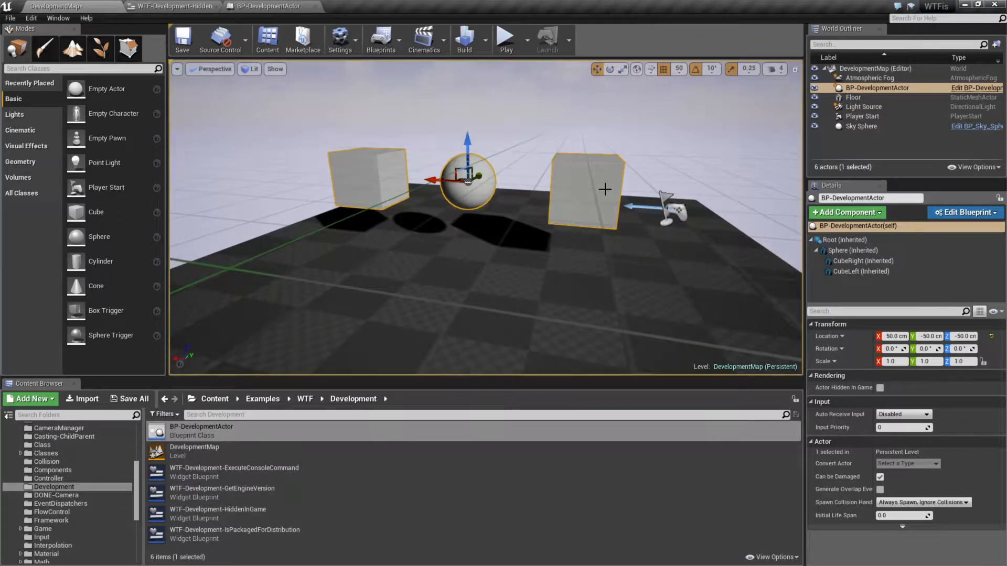
Enable Rendering > Hidden in Game on CubeLeft and confirm in play that it no longer shows.
click(862, 271)
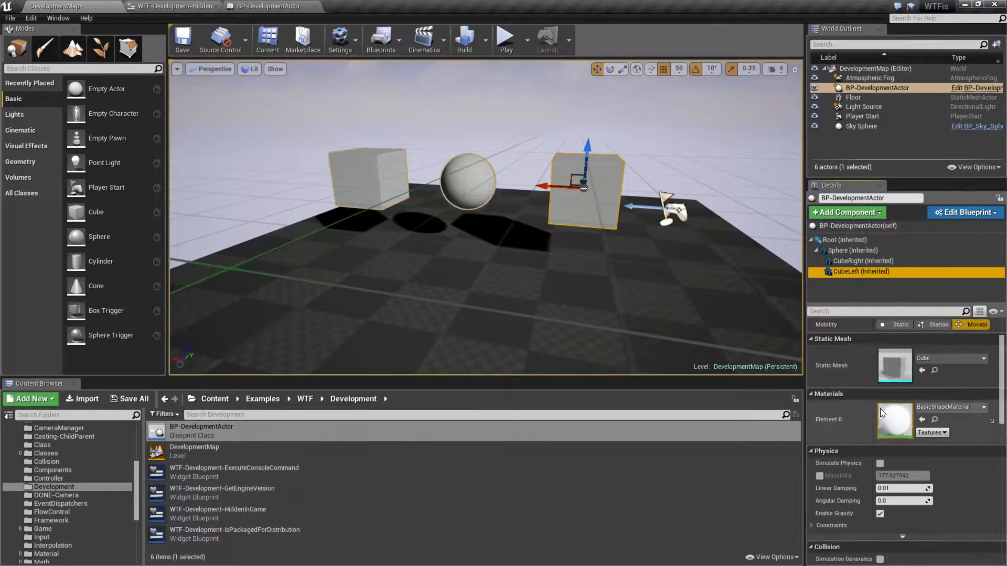
scroll(down, 3)
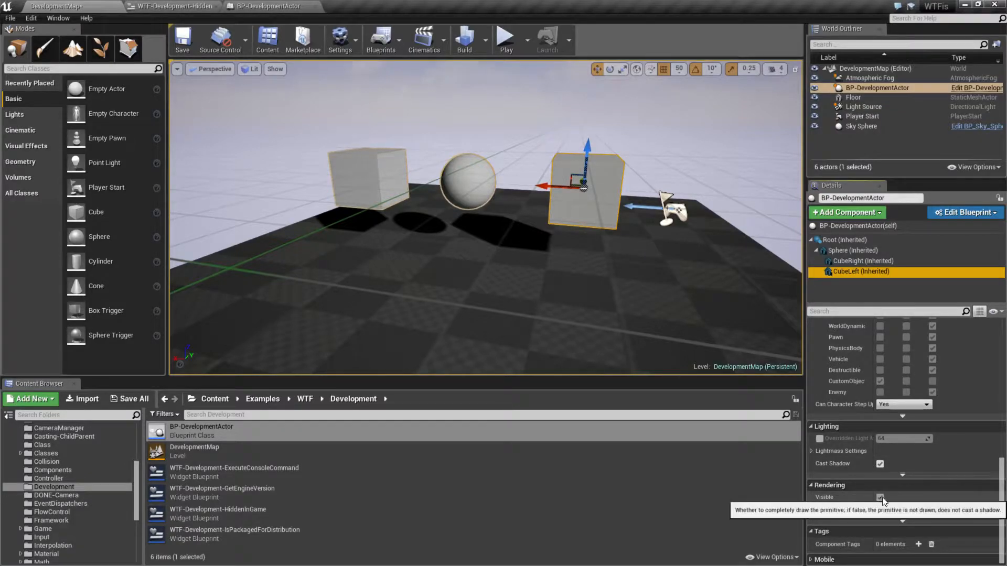
click(879, 497)
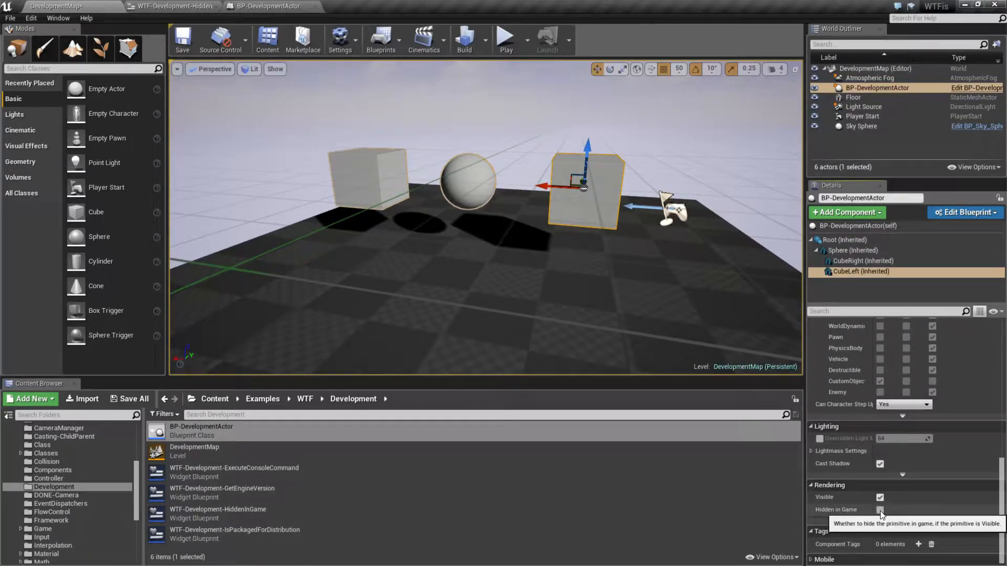
click(879, 510)
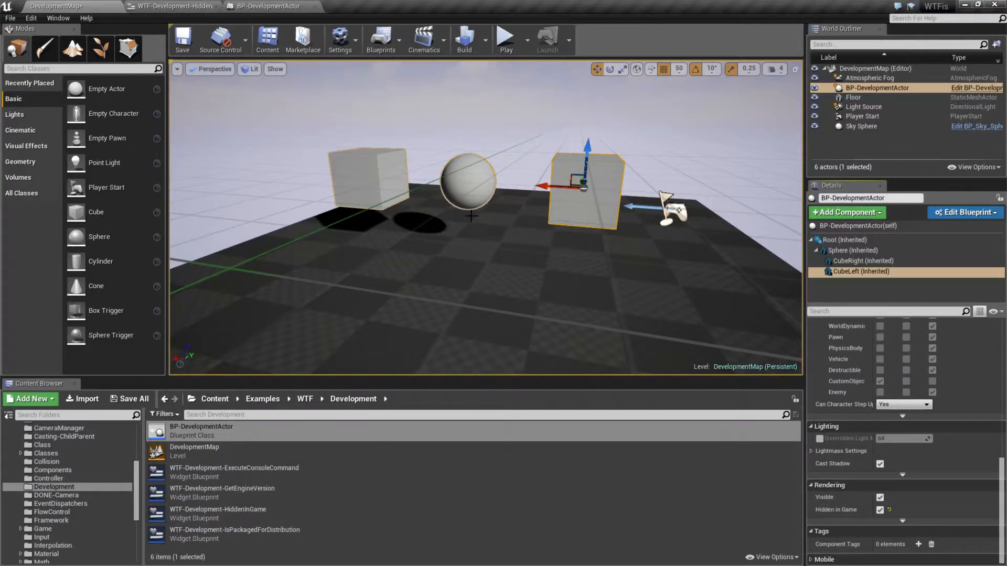
click(880, 510)
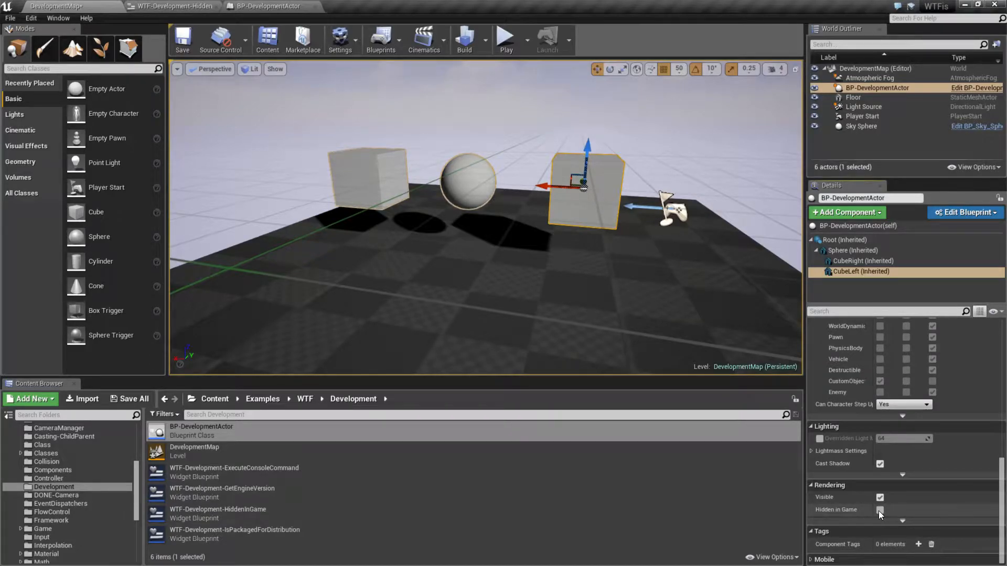
click(879, 510)
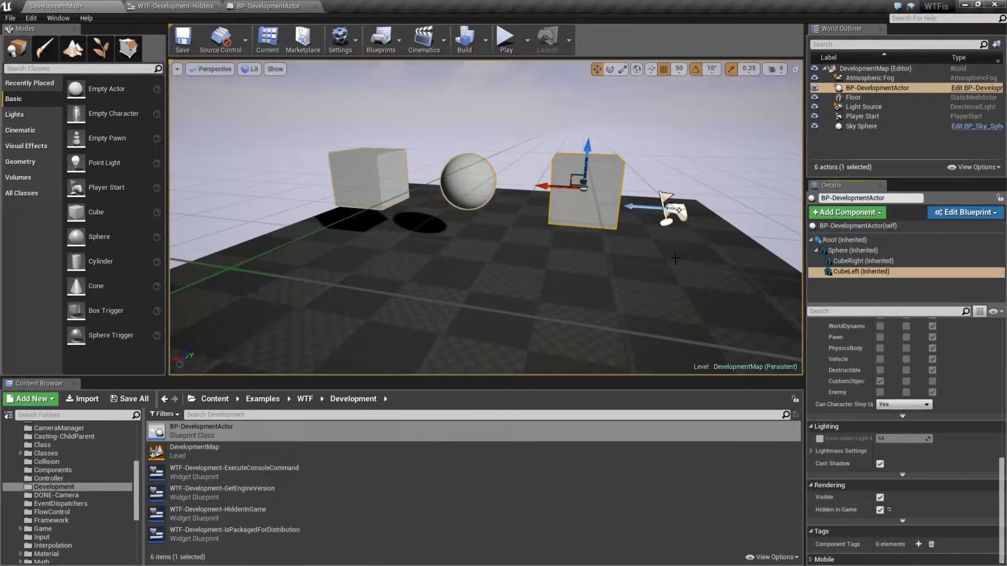
click(506, 37)
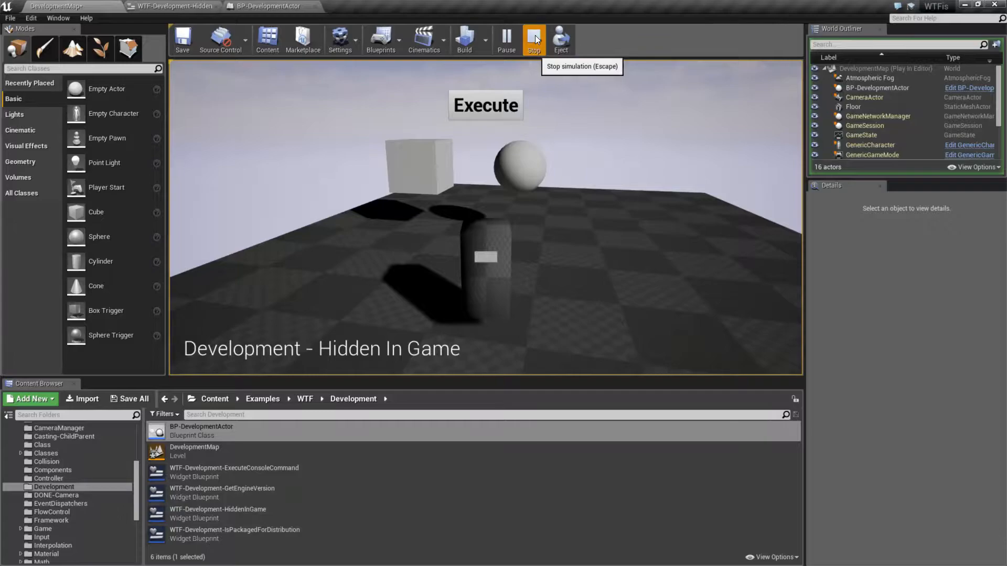
click(533, 38)
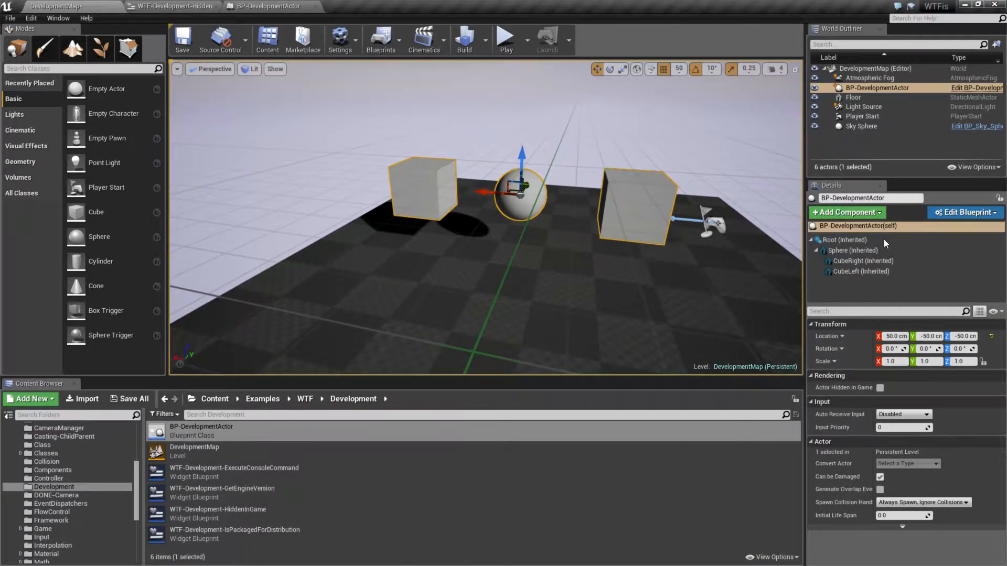
Play-test with Sphere selected, then give CubeLeft the NoCollision collision preset.
click(862, 260)
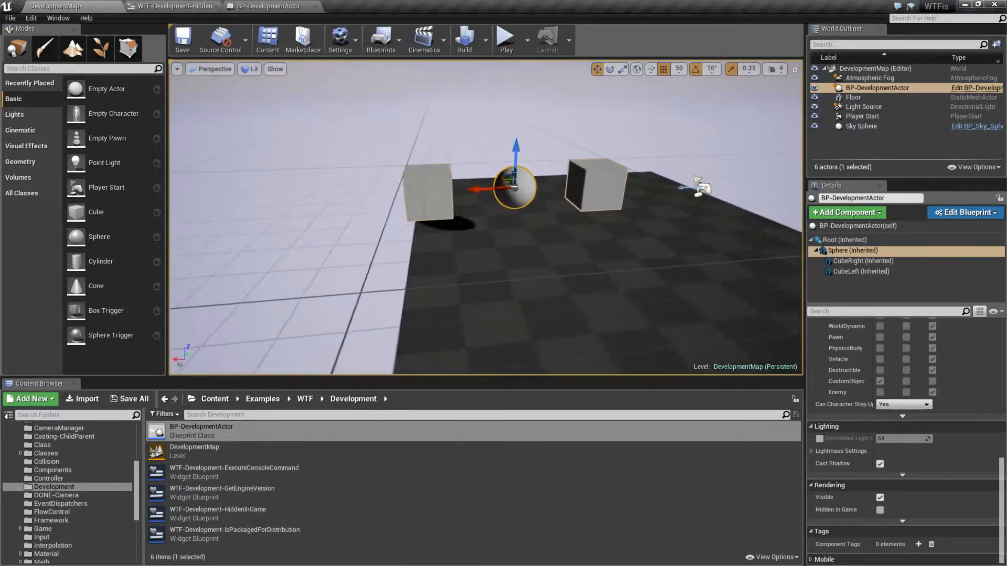
click(507, 37)
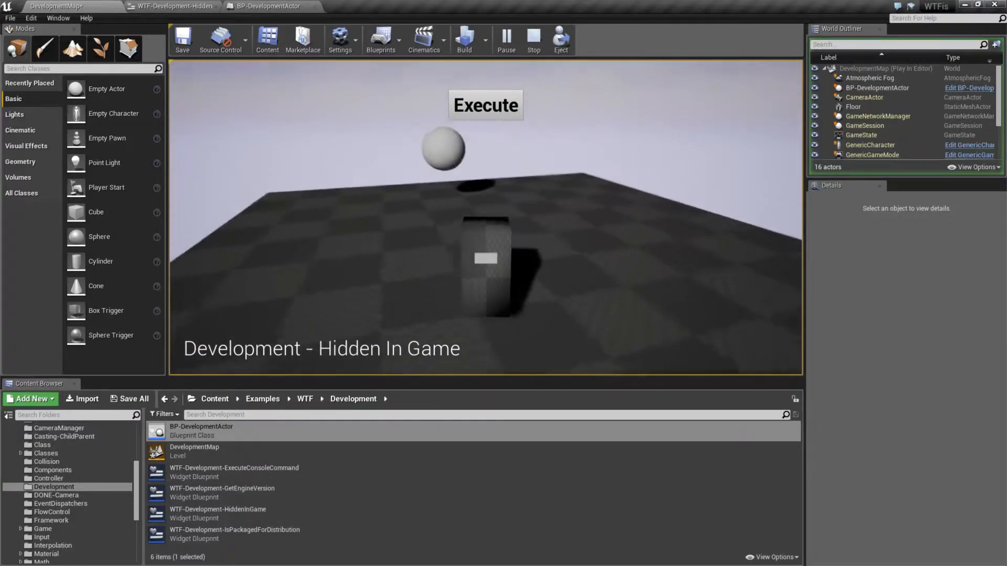
click(533, 38)
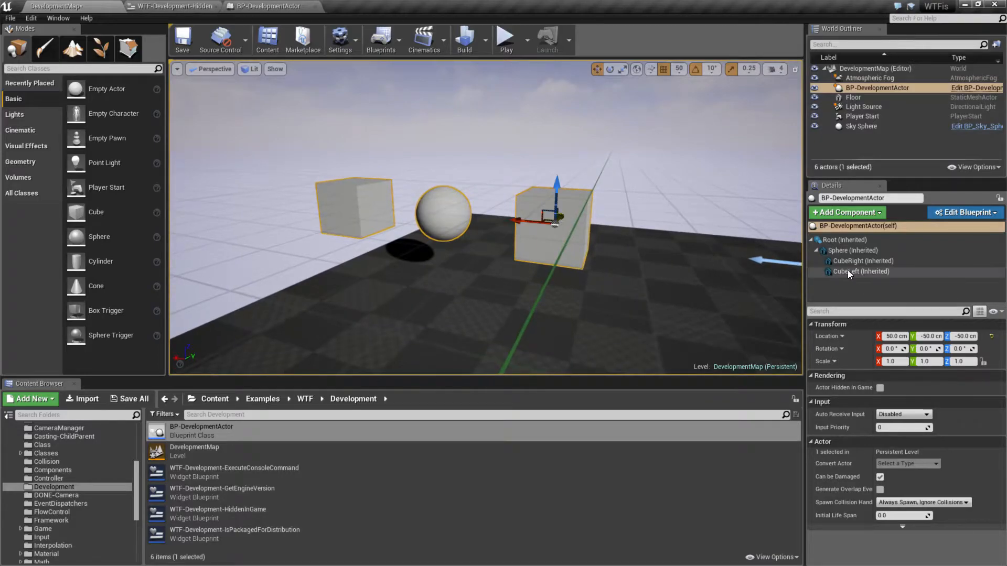
click(860, 271)
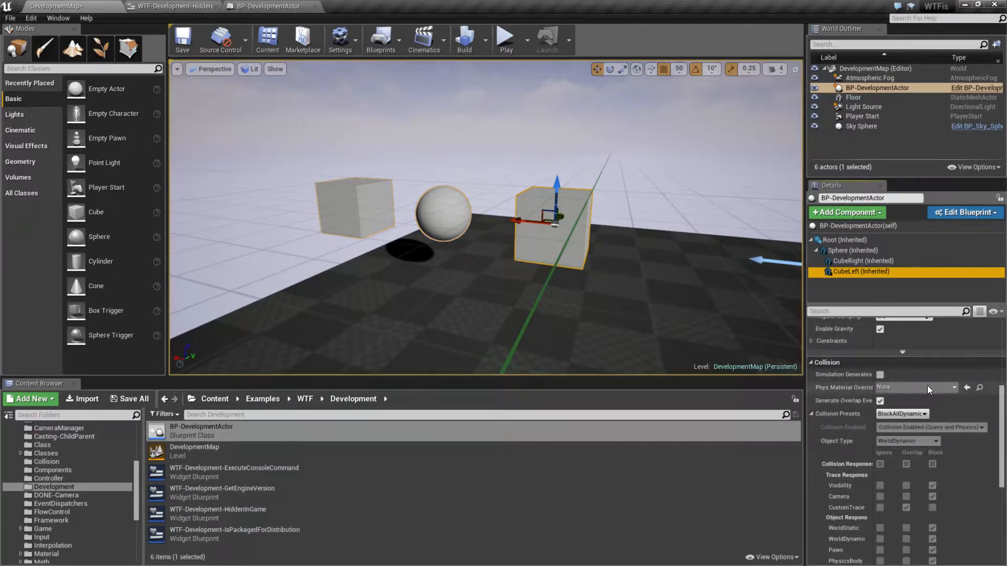
click(902, 414)
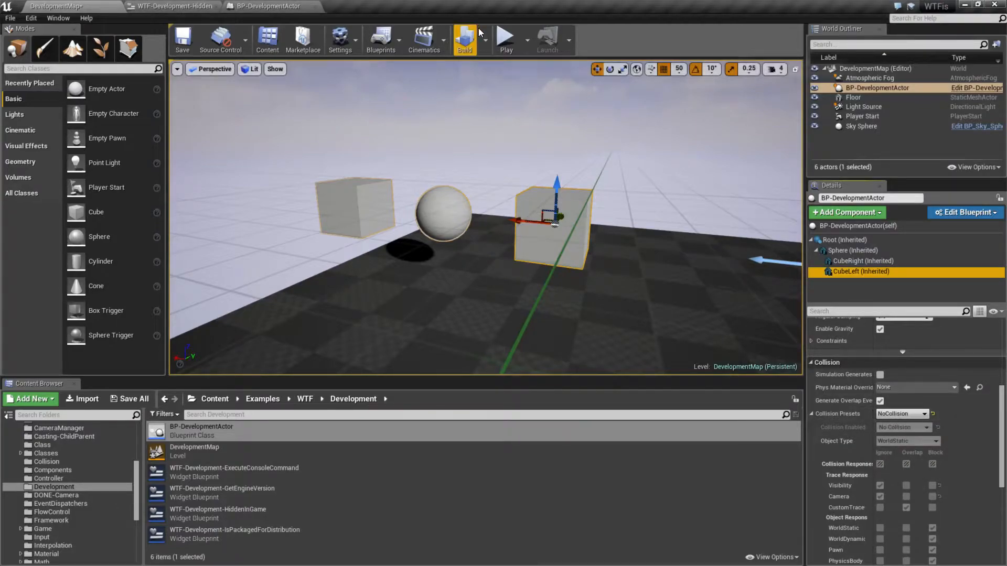
Select BP-DevelopmentActor (self), mark it Actor Hidden in Game, and play-test the result.
click(507, 37)
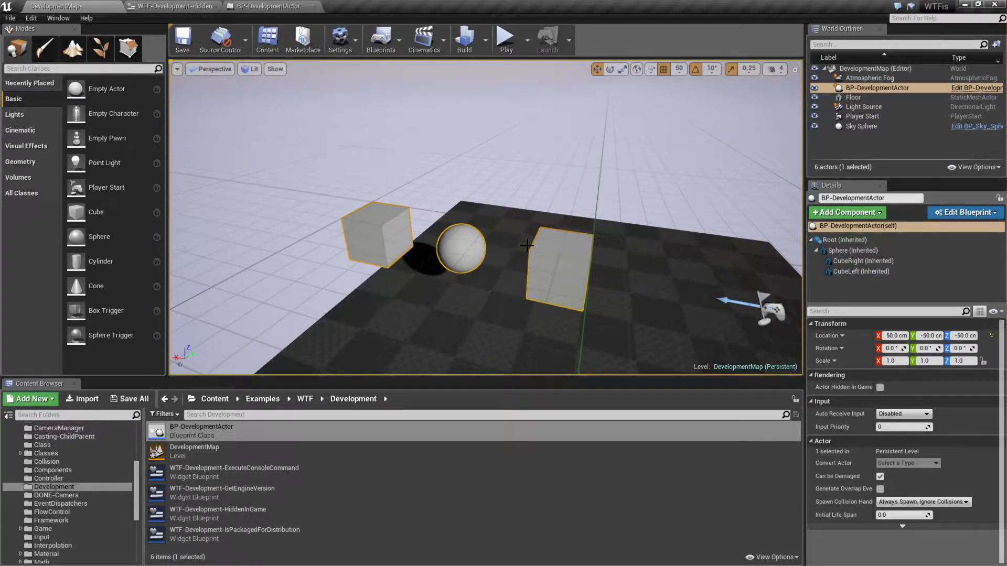
drag(526, 245, 532, 265)
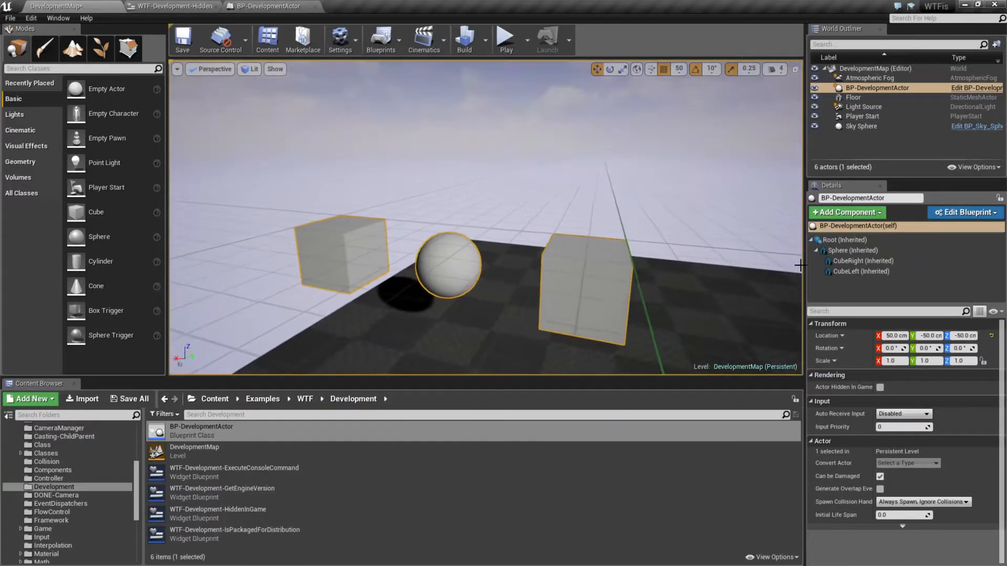
click(843, 239)
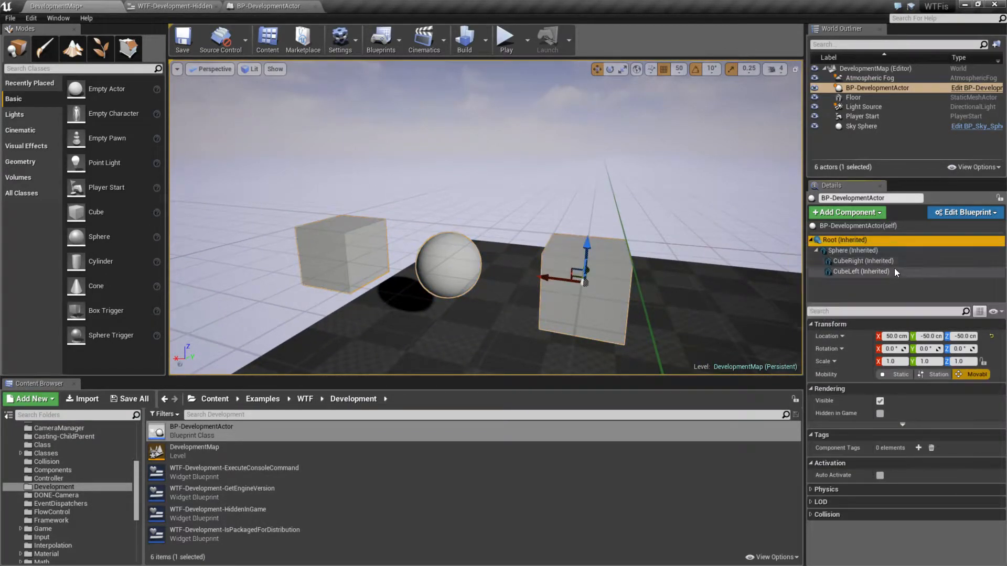
click(849, 227)
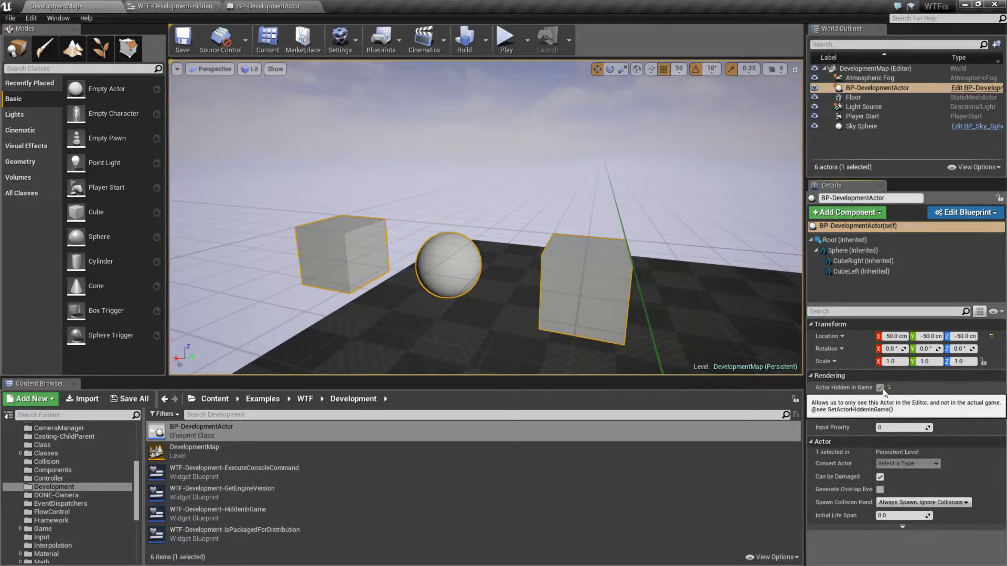
click(506, 37)
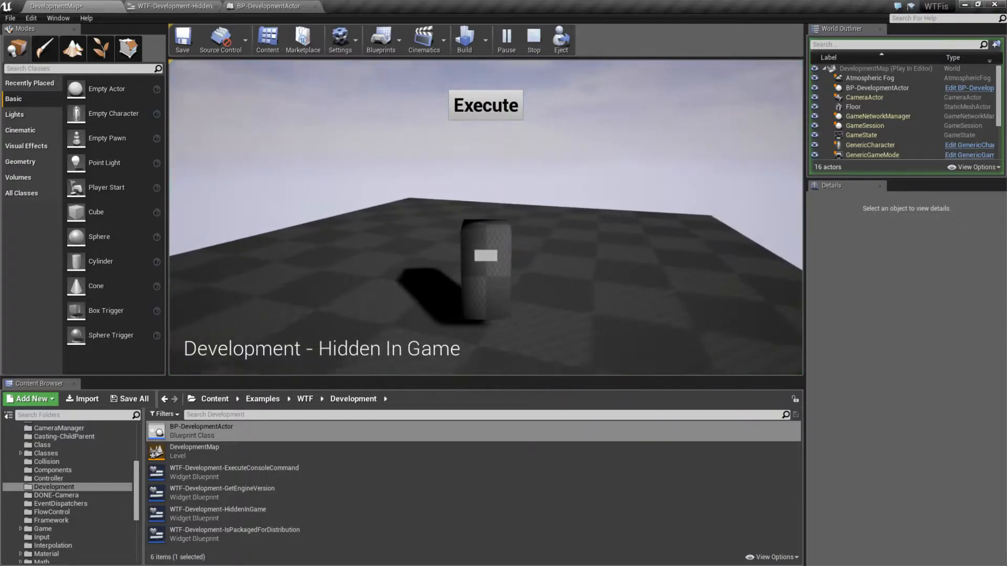
click(533, 36)
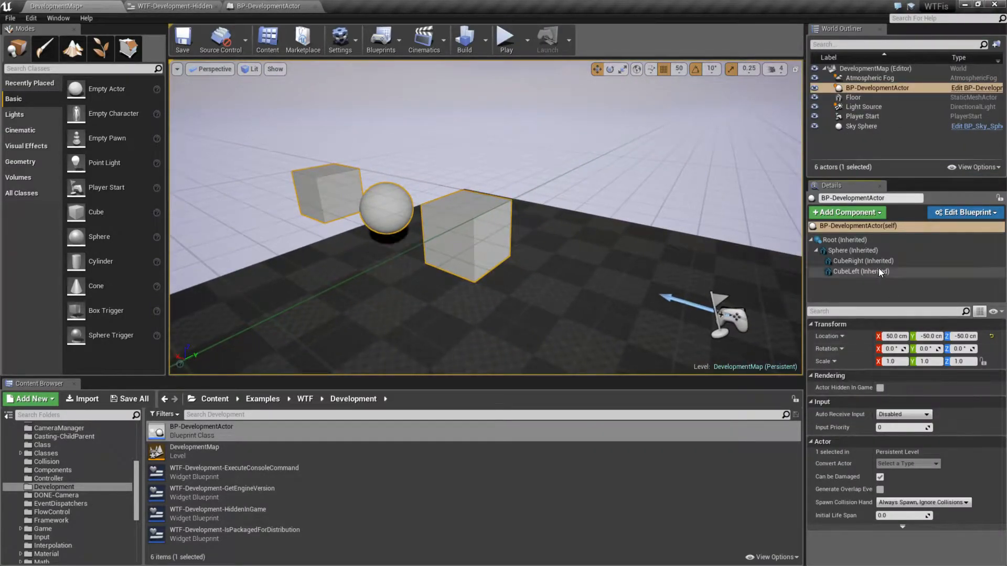
Compare Hidden in Game across Sphere, CubeLeft and CubeRight, then play to see what hides.
click(852, 249)
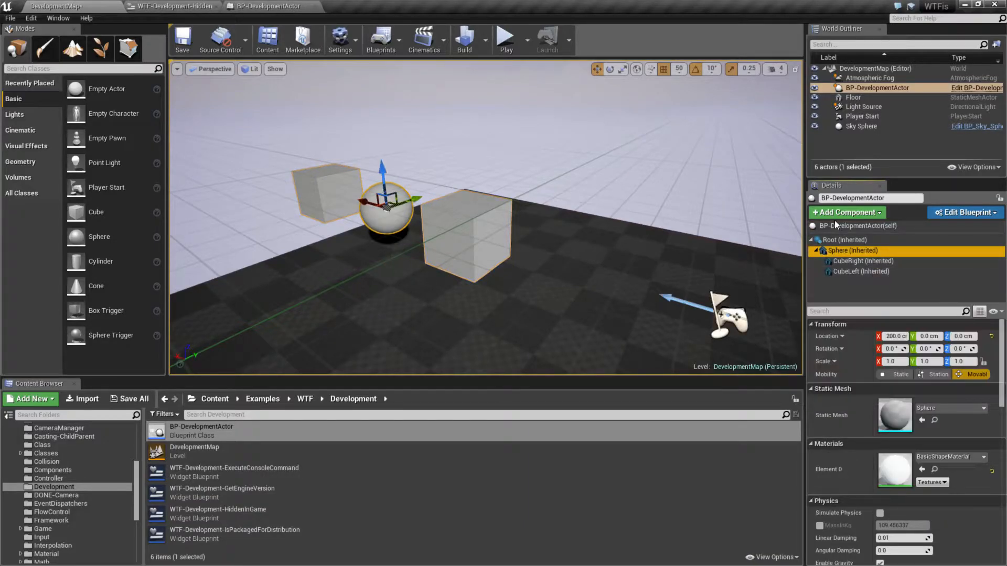
scroll(down, 3)
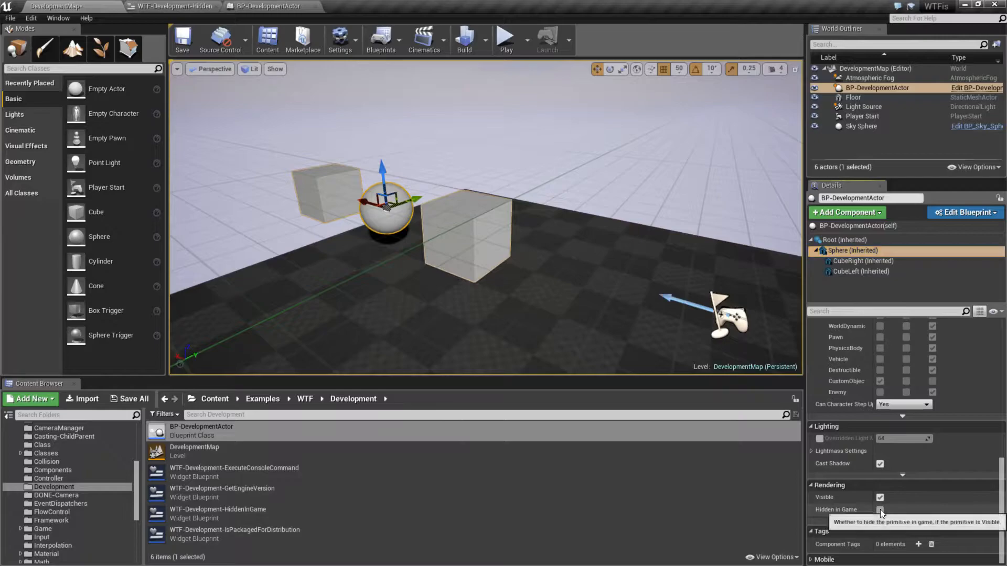
click(860, 272)
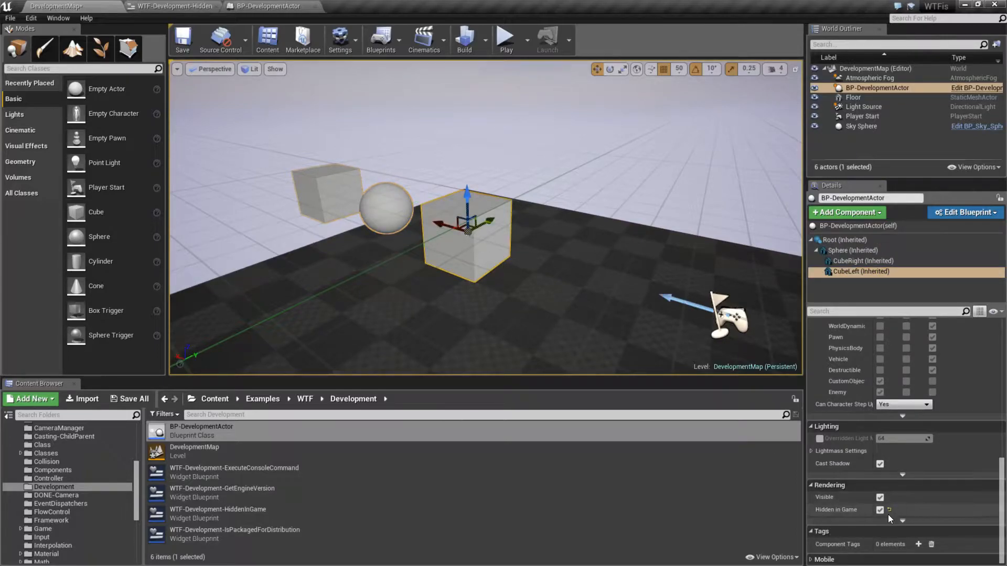
click(863, 260)
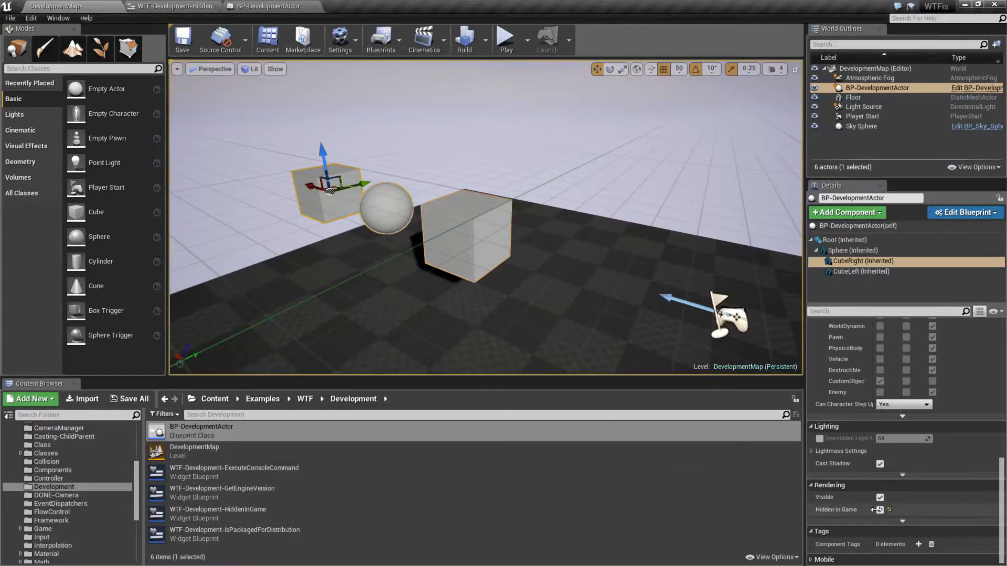
click(843, 249)
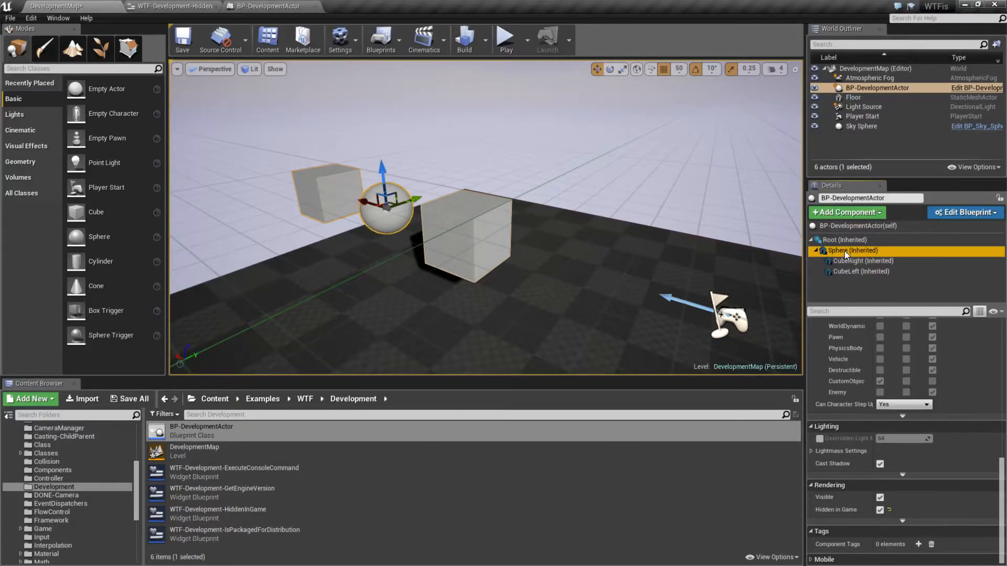
click(506, 37)
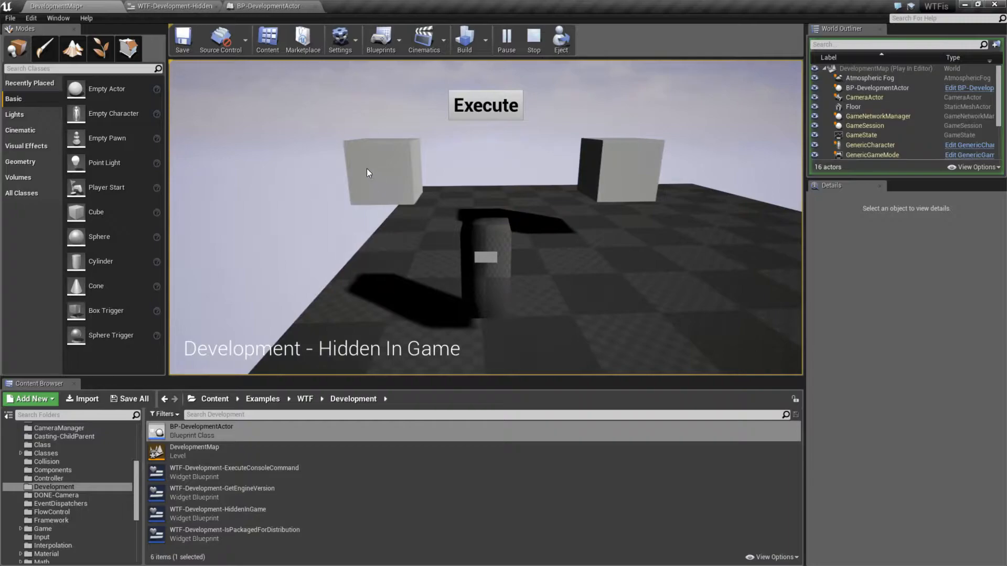
click(532, 39)
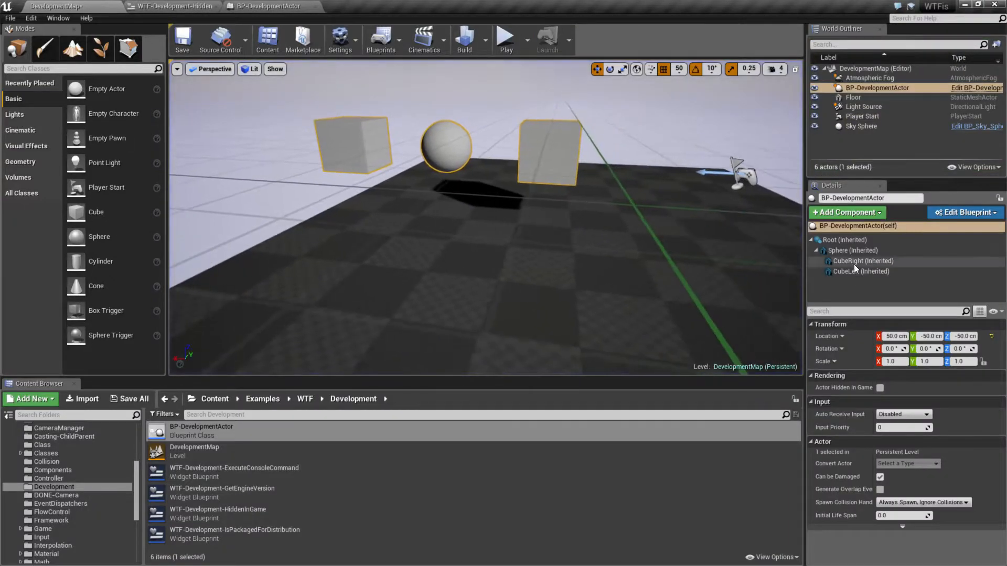
Clear the Sphere's Hidden in Game flag, set it on Root, and play-test again.
click(851, 250)
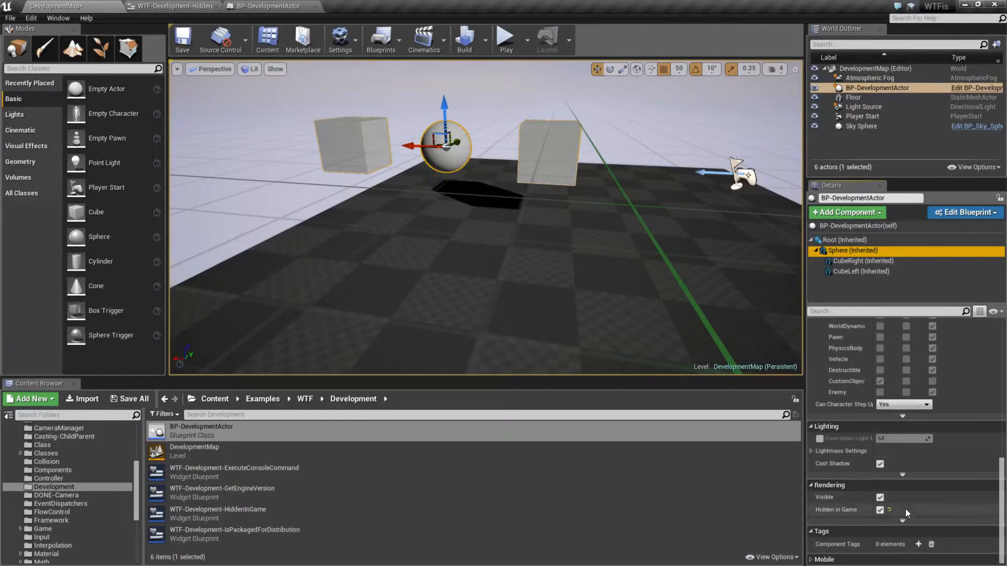
click(880, 510)
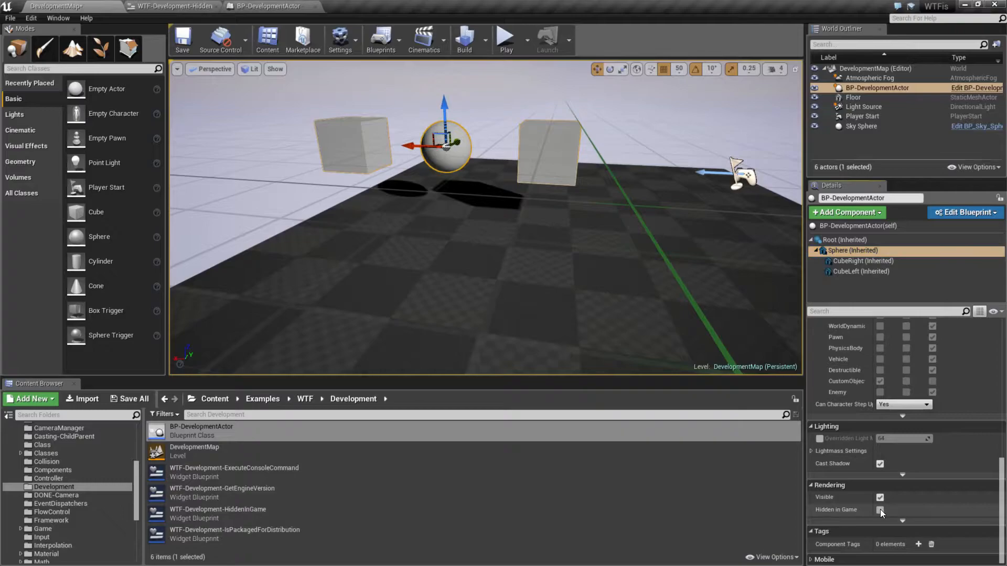
click(879, 509)
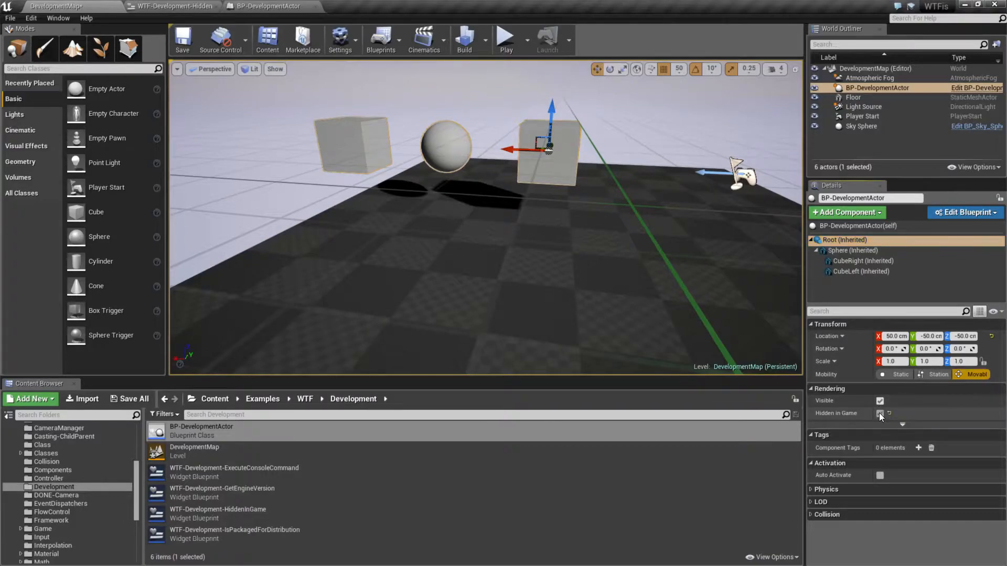
click(879, 413)
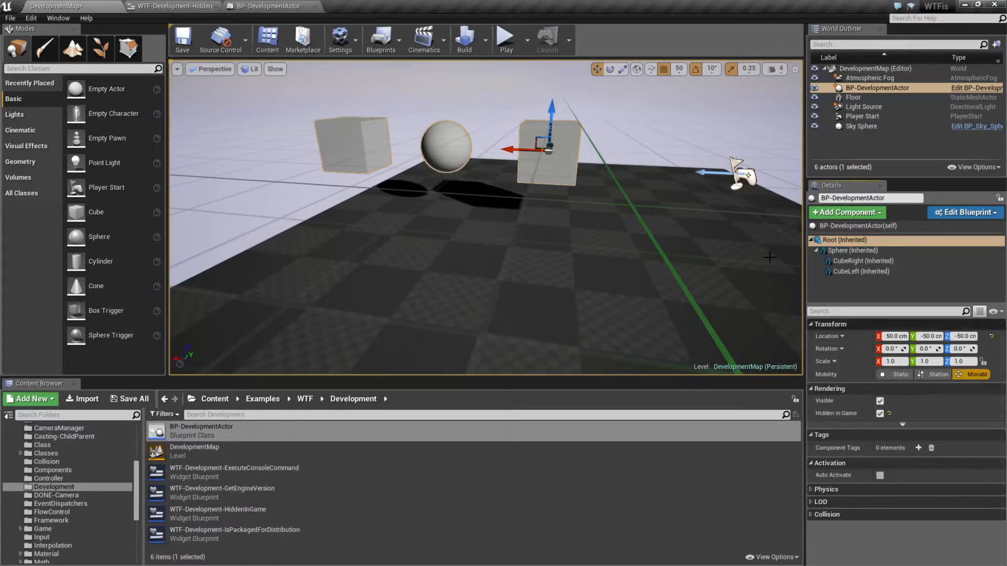
click(510, 38)
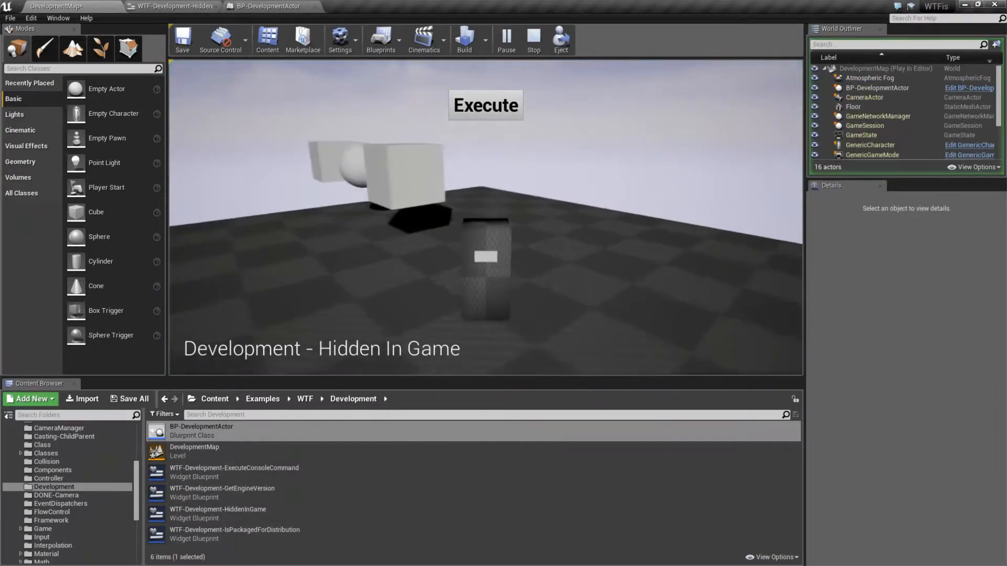
click(533, 37)
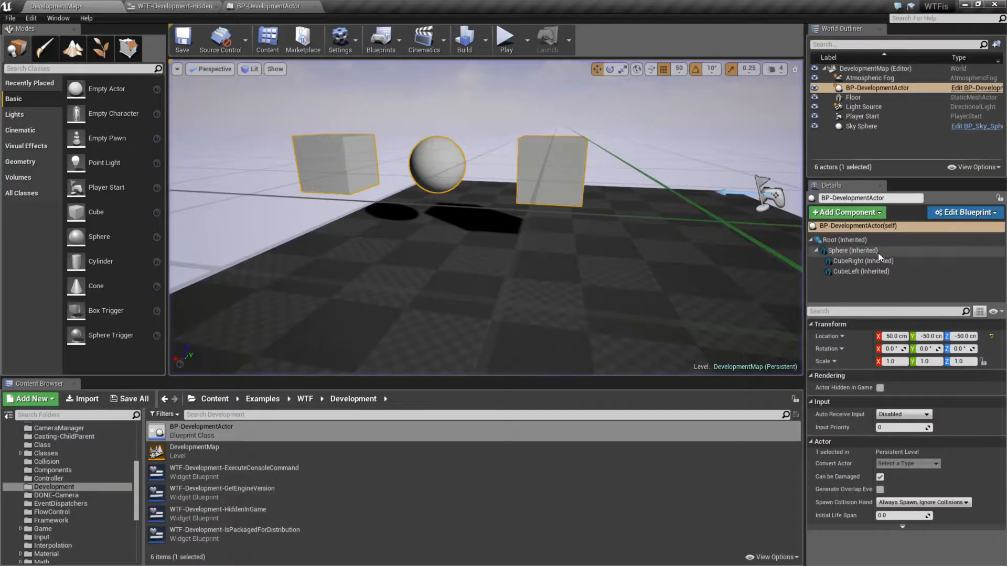
Tick Actor Hidden in Game on BP-DevelopmentActor (self) and verify in play all its shapes vanish.
click(844, 239)
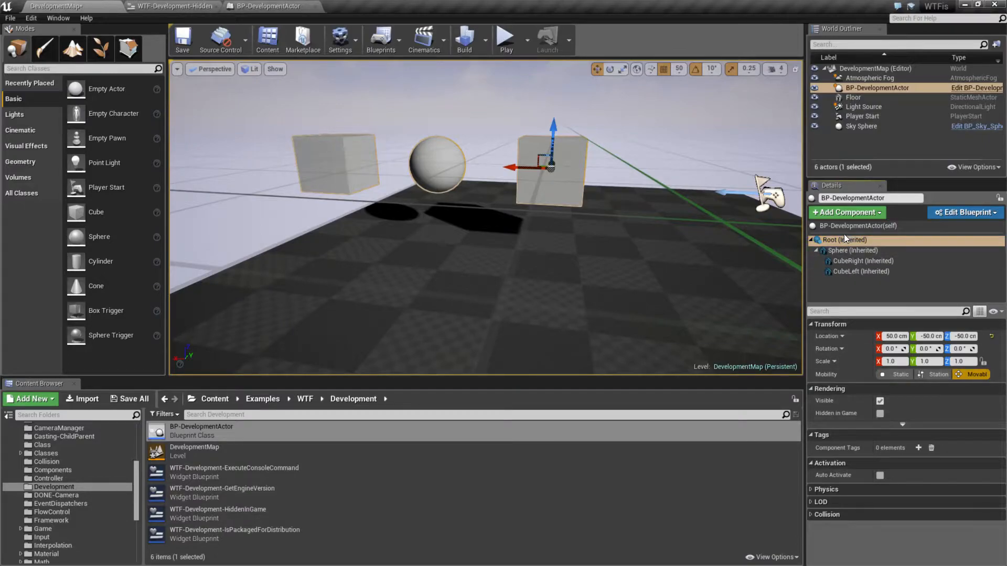
click(858, 227)
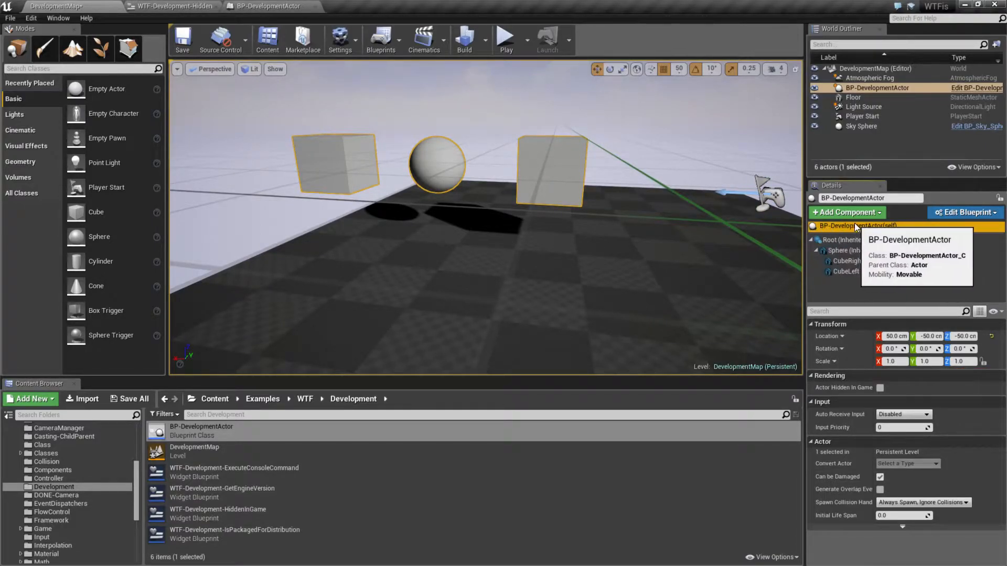
mouse_move(924, 493)
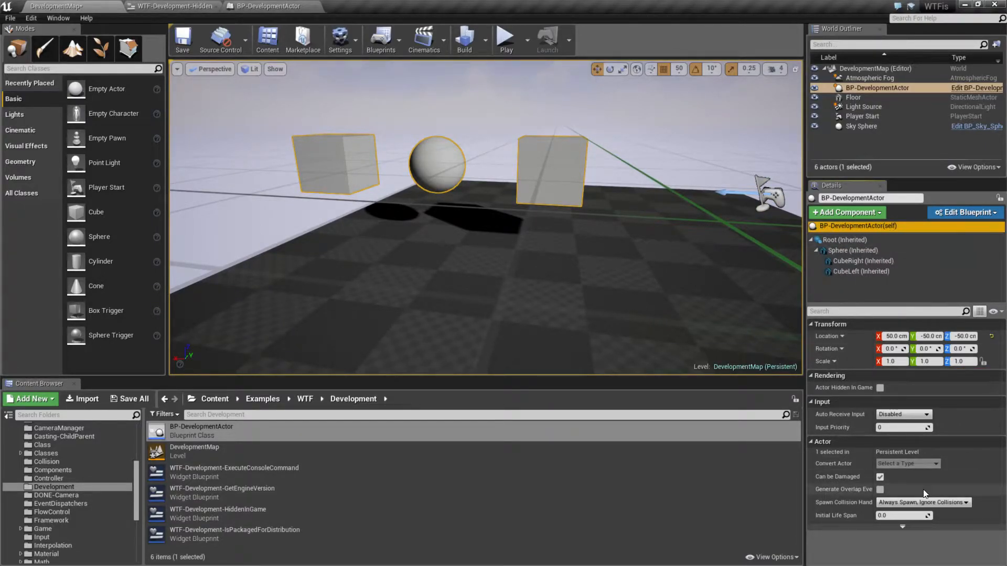
click(880, 388)
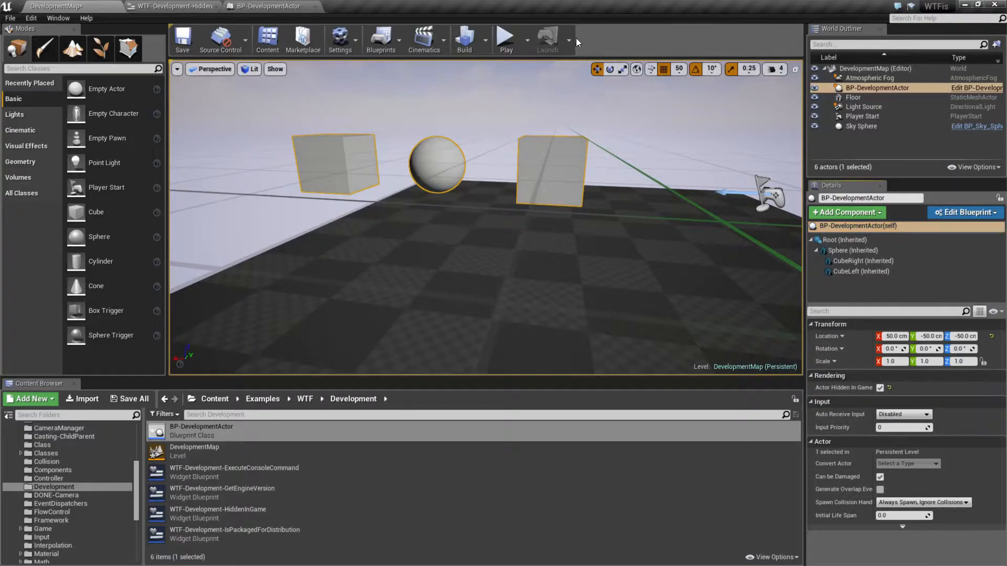
click(505, 37)
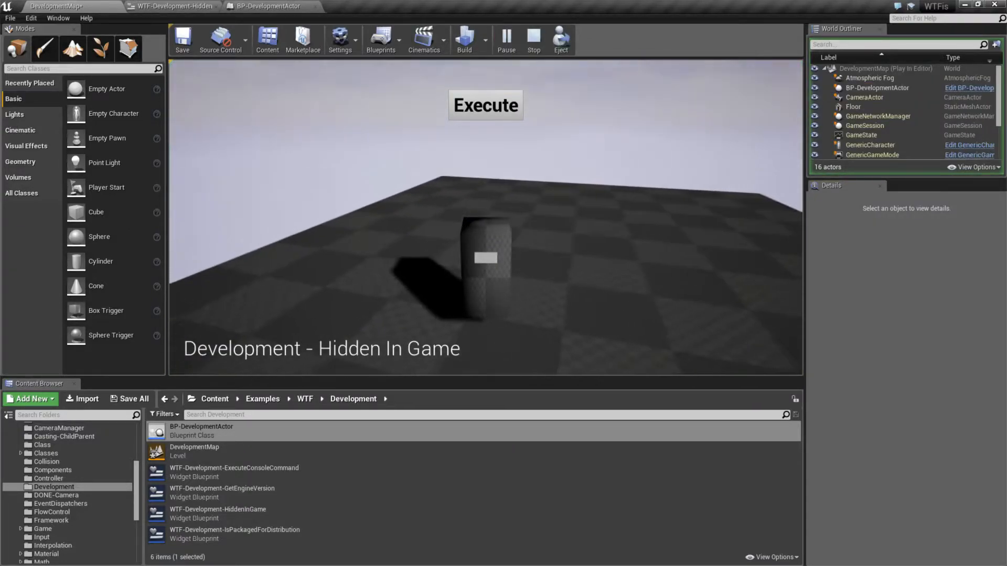
click(532, 38)
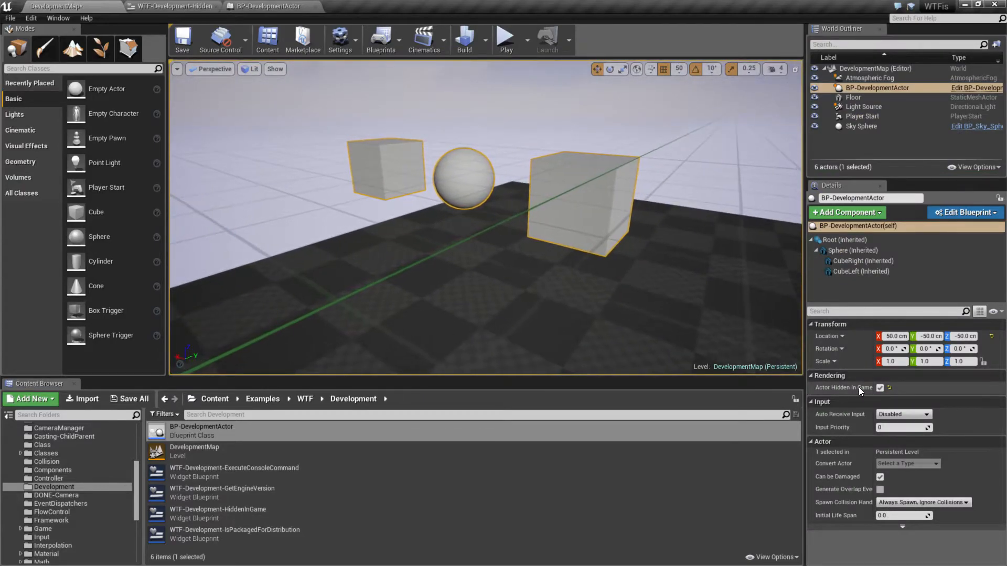
click(880, 388)
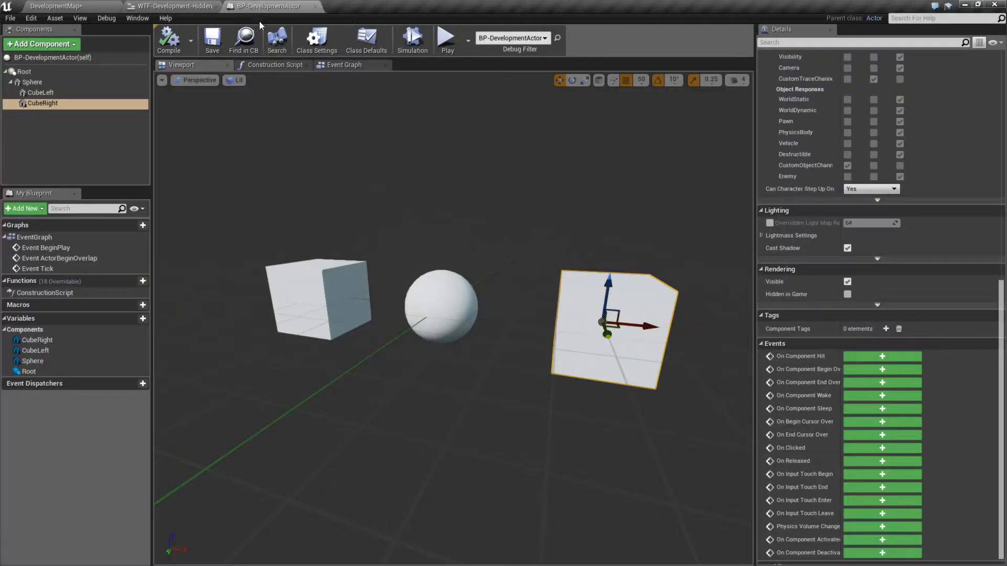
Review the widget's Set Hidden in Game Target wiring to Cube Left, then return to the level map.
click(170, 7)
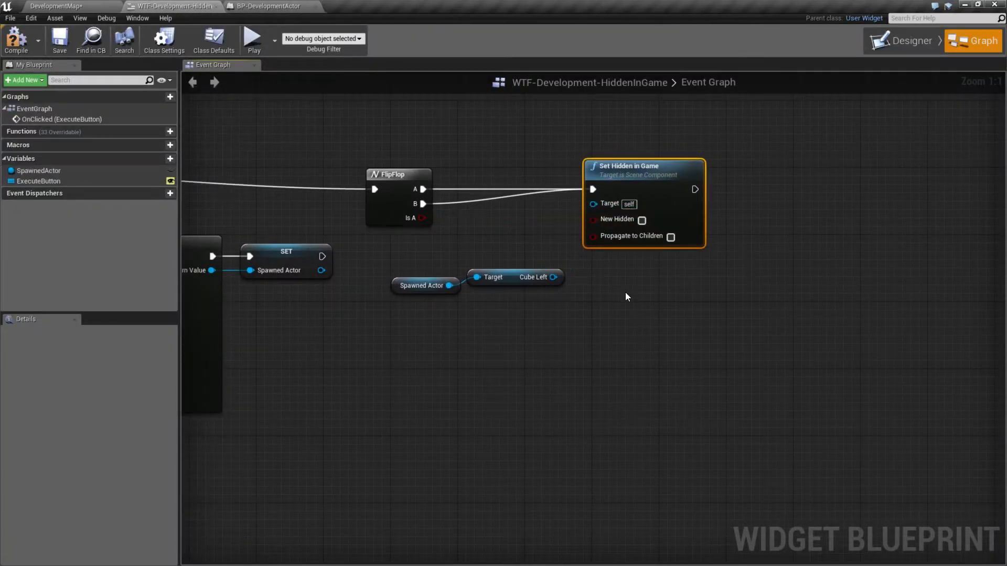
mouse_move(552, 280)
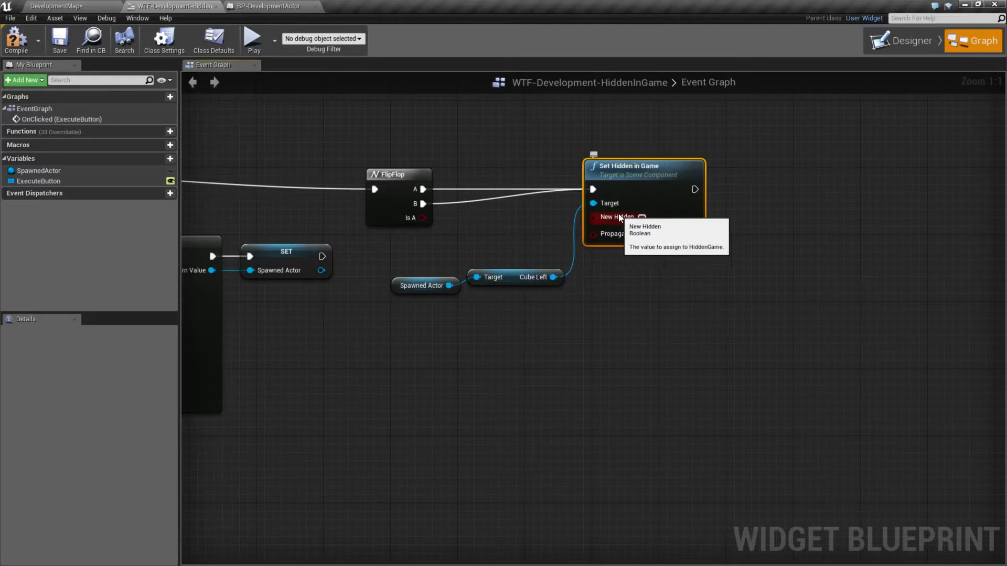
mouse_move(646, 310)
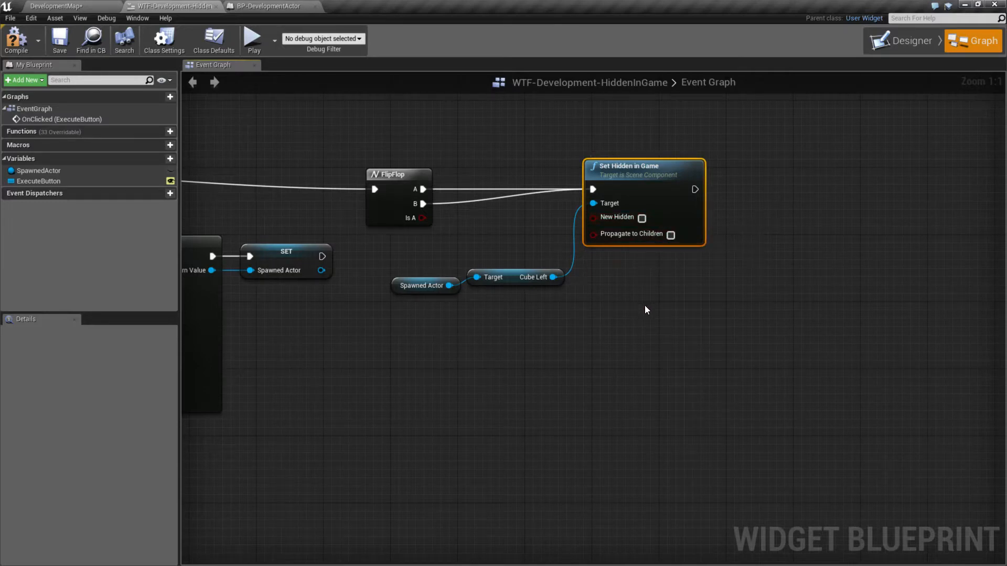
mouse_move(640, 234)
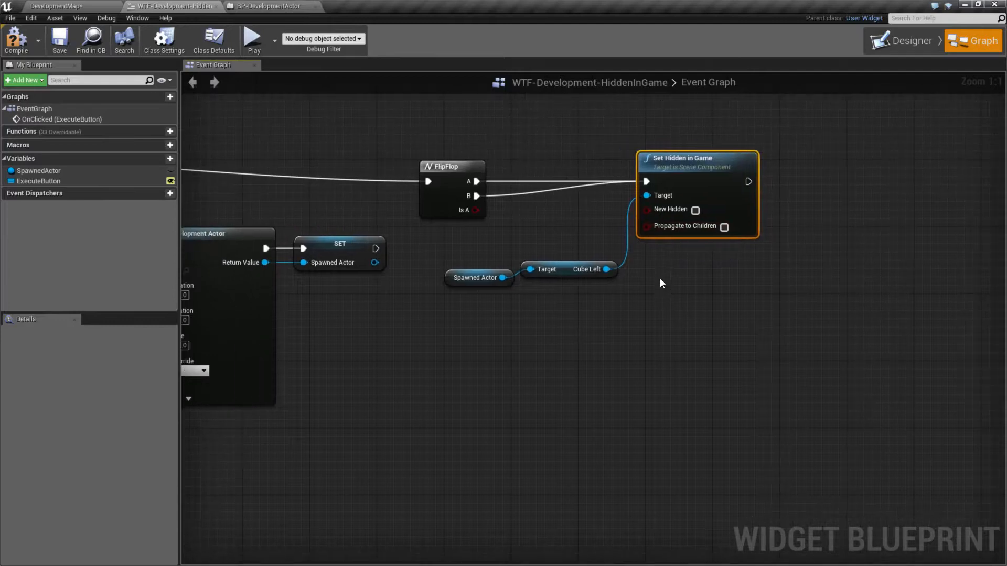
mouse_move(678, 228)
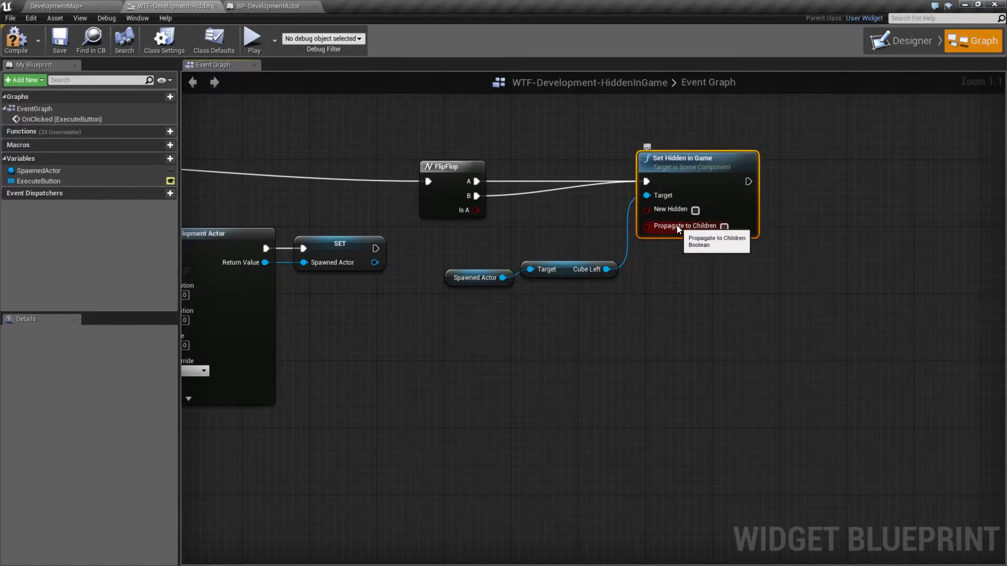
click(264, 5)
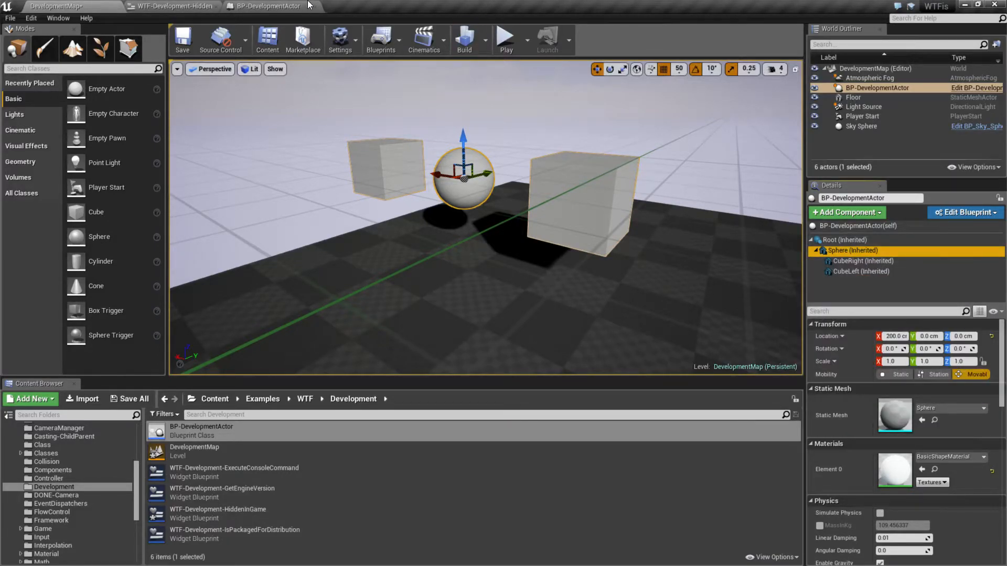
Place the spawned actor's Sphere getter just below Cube Left in the widget graph.
click(168, 5)
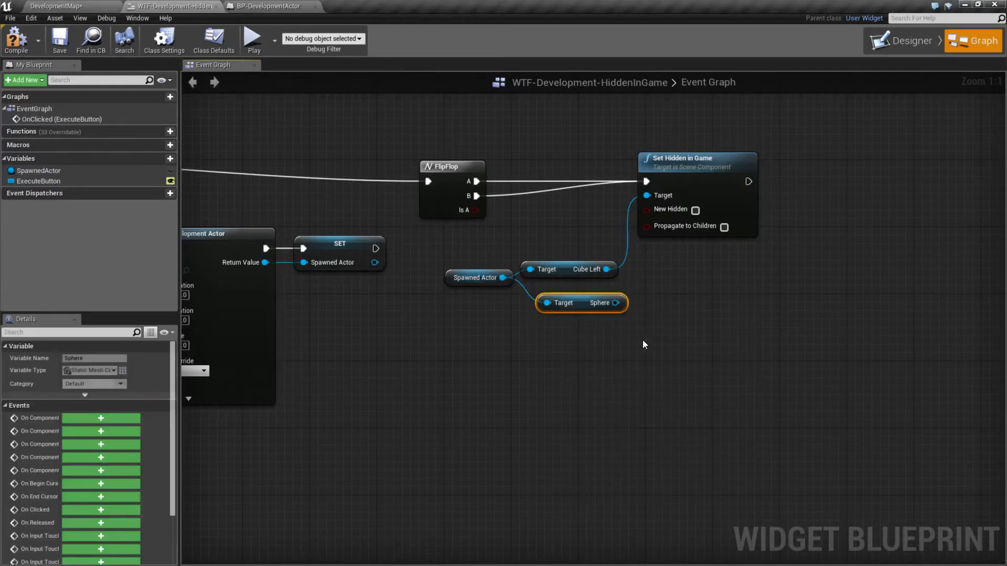
drag(580, 302, 565, 295)
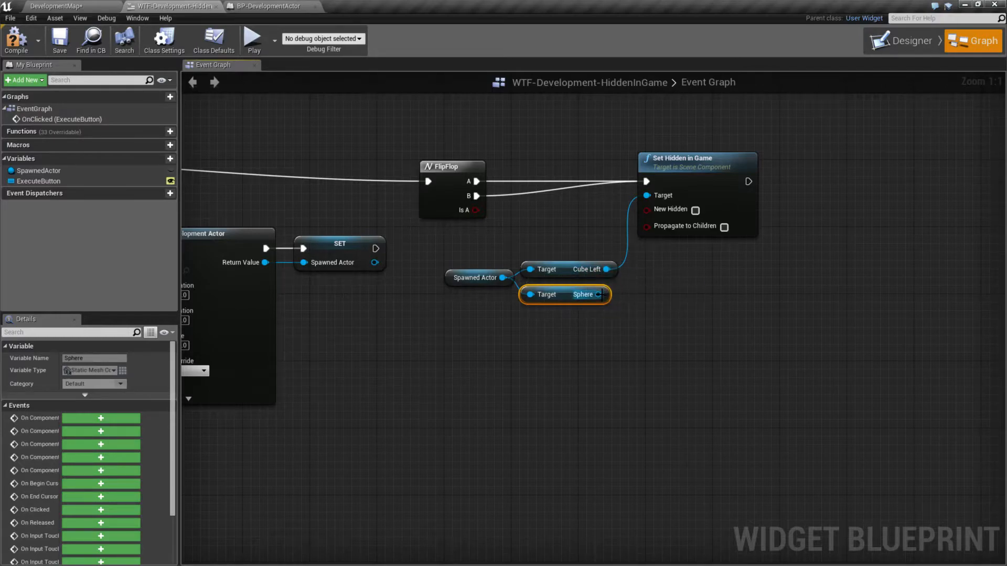
mouse_move(252, 38)
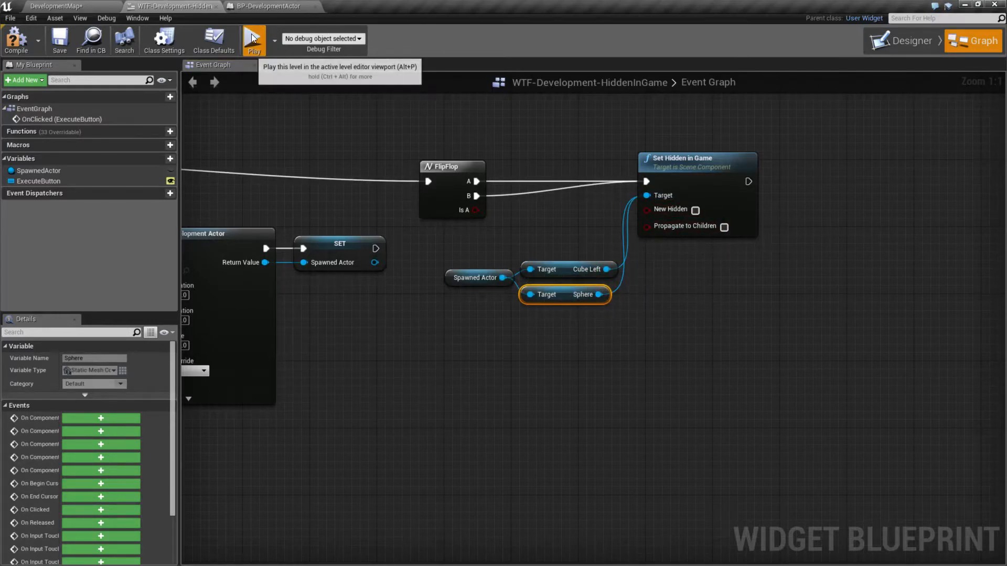
Run the preview and an editor play session, spawning the actor with its cubes and sphere.
click(254, 39)
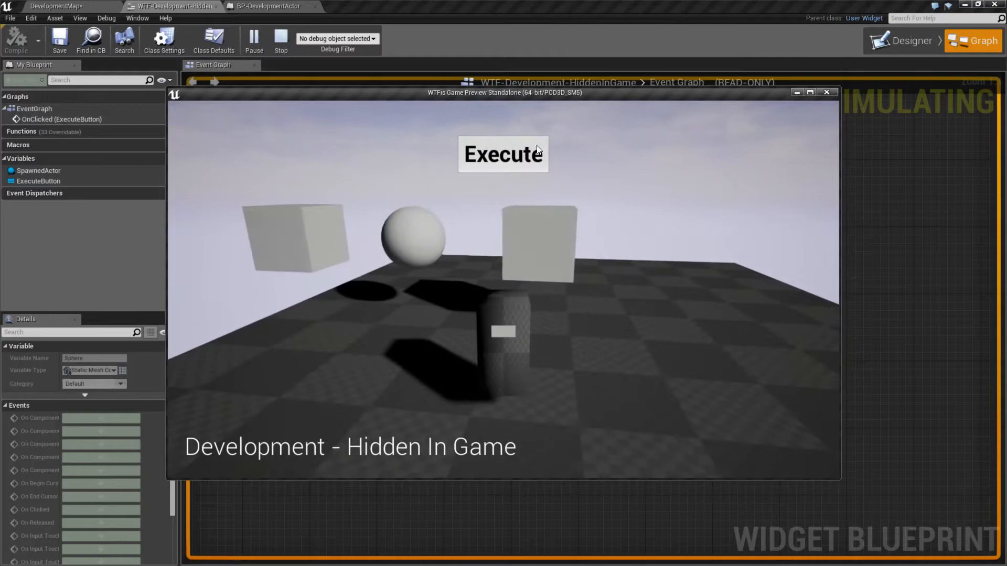
click(503, 155)
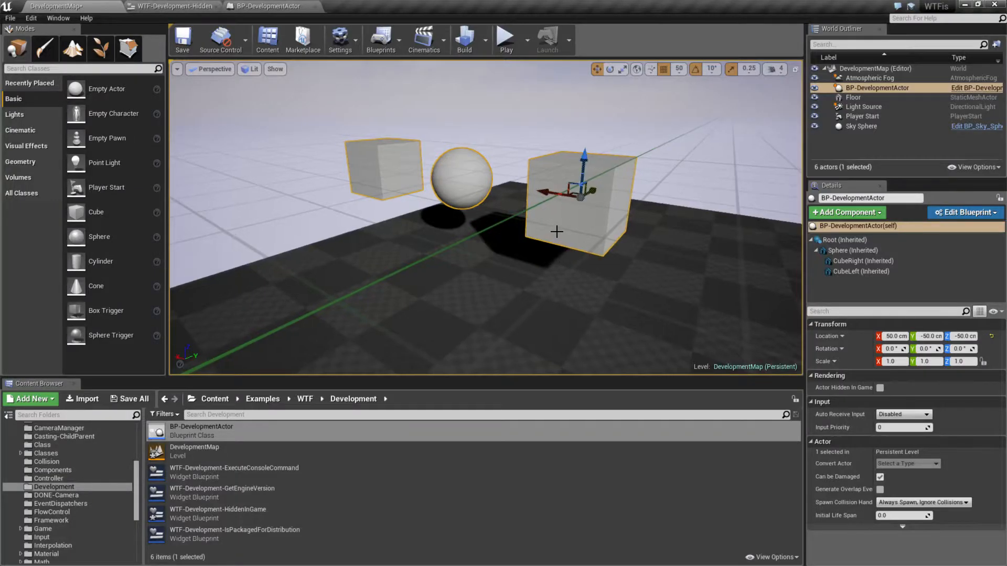
click(507, 36)
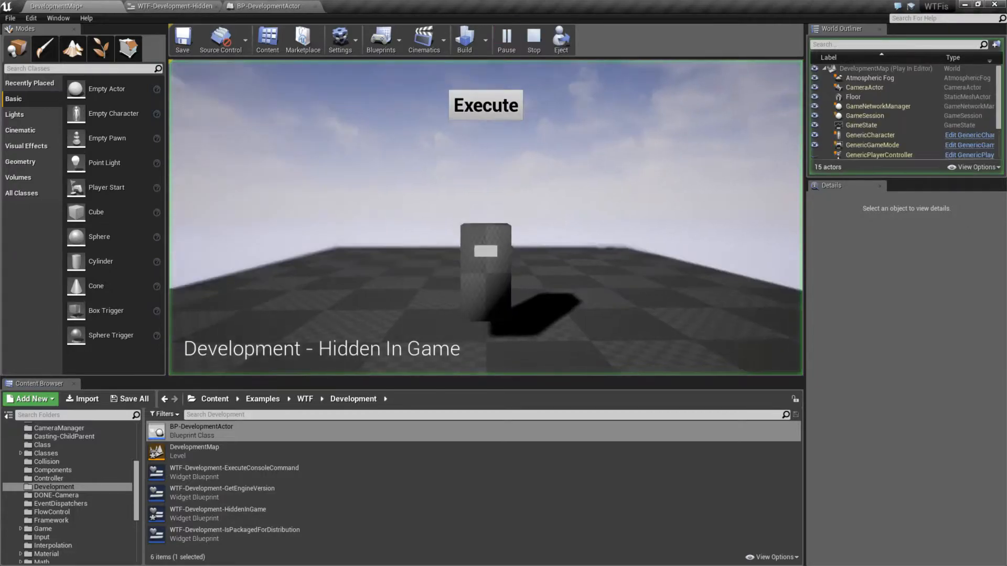
click(484, 105)
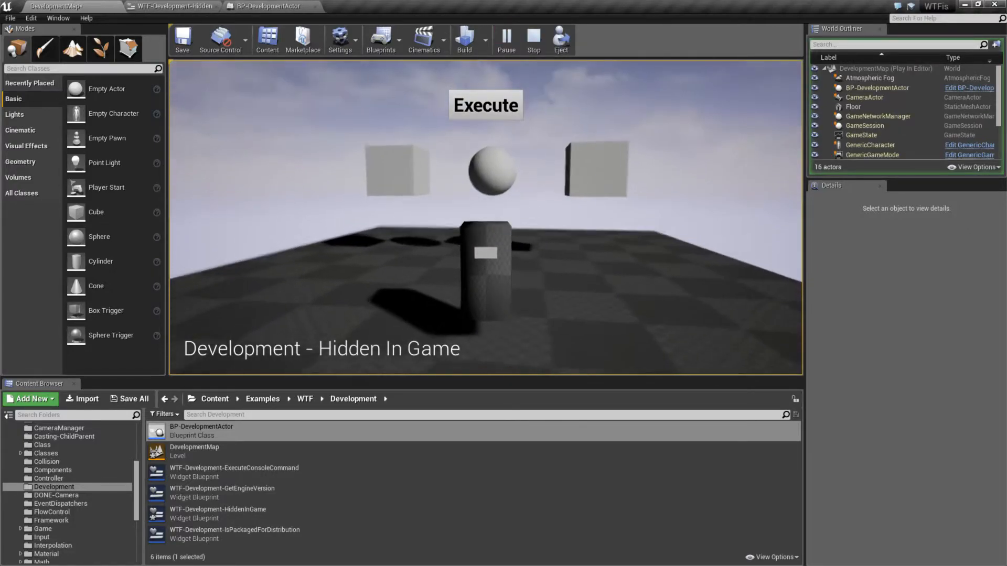
click(533, 37)
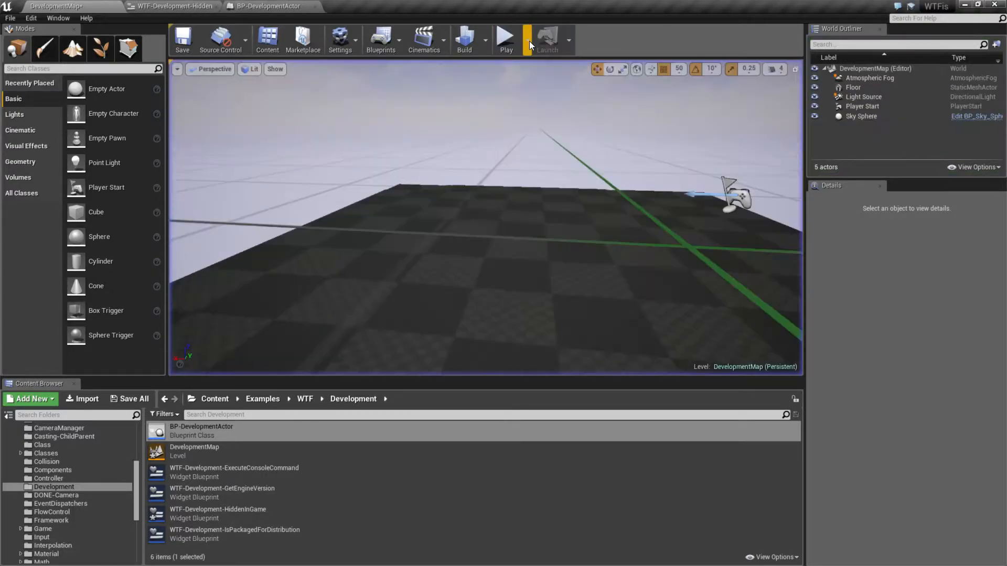
Check New Hidden on the Set Hidden in Game node and play-test Cube Left and Sphere hiding together.
click(168, 7)
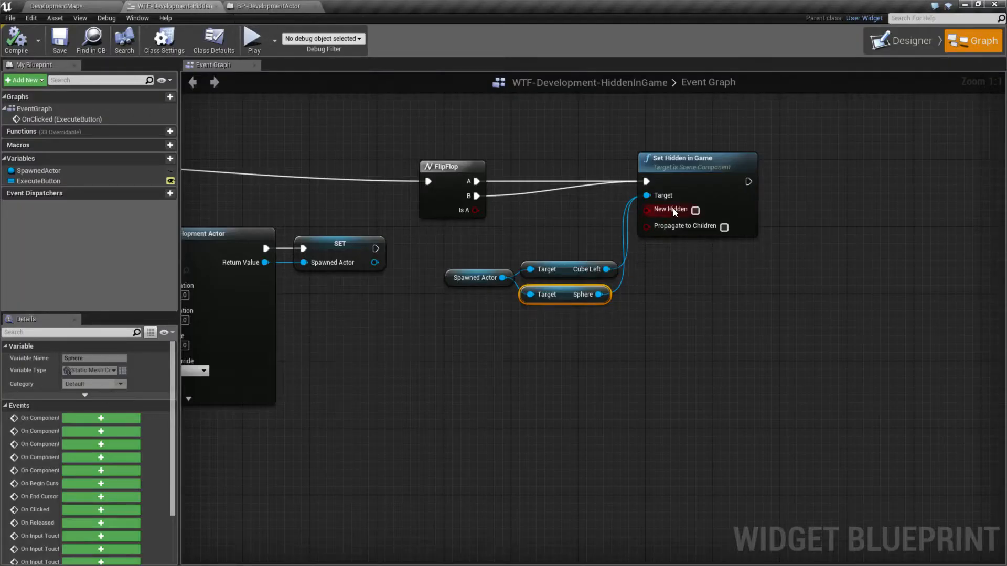
click(696, 209)
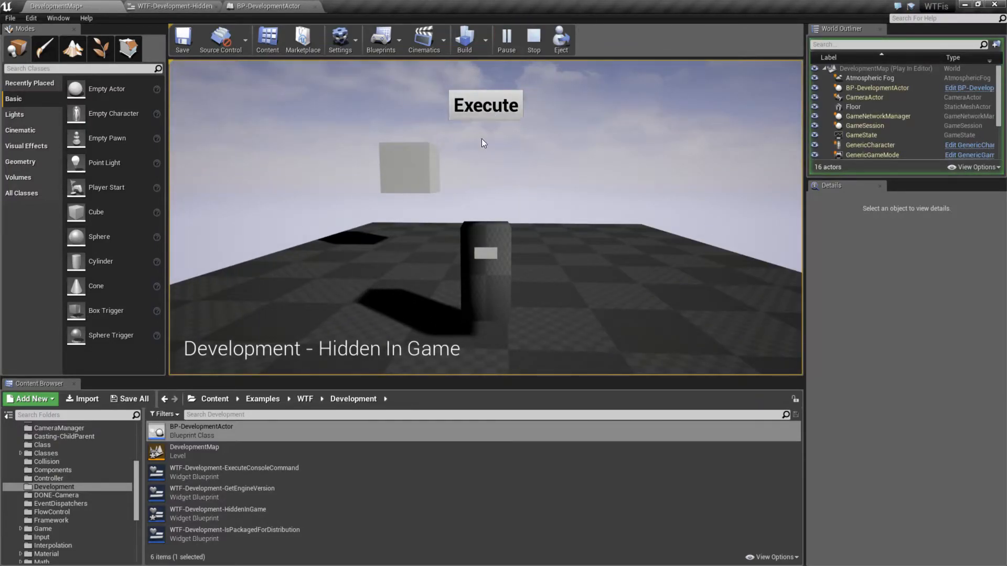
click(533, 40)
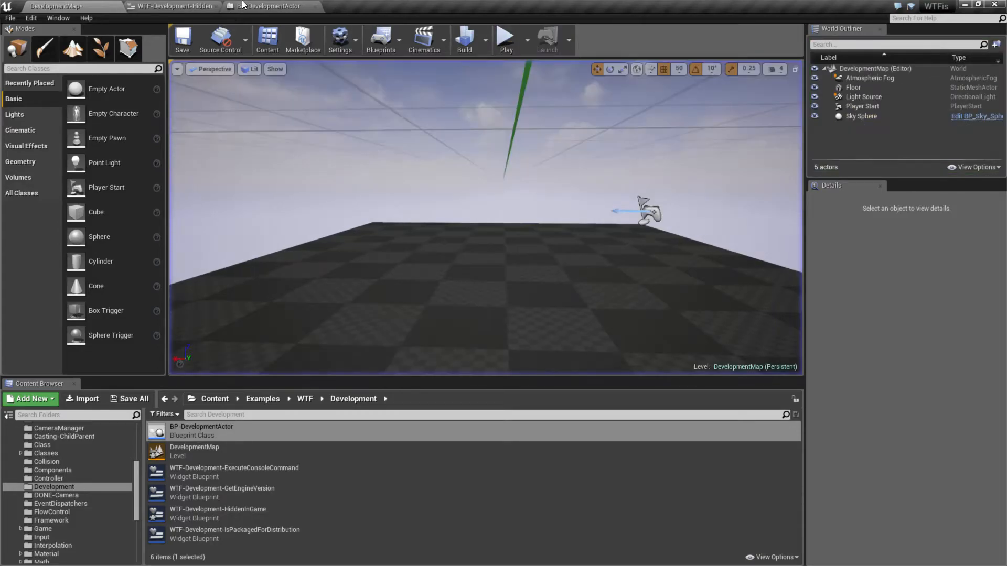
click(173, 5)
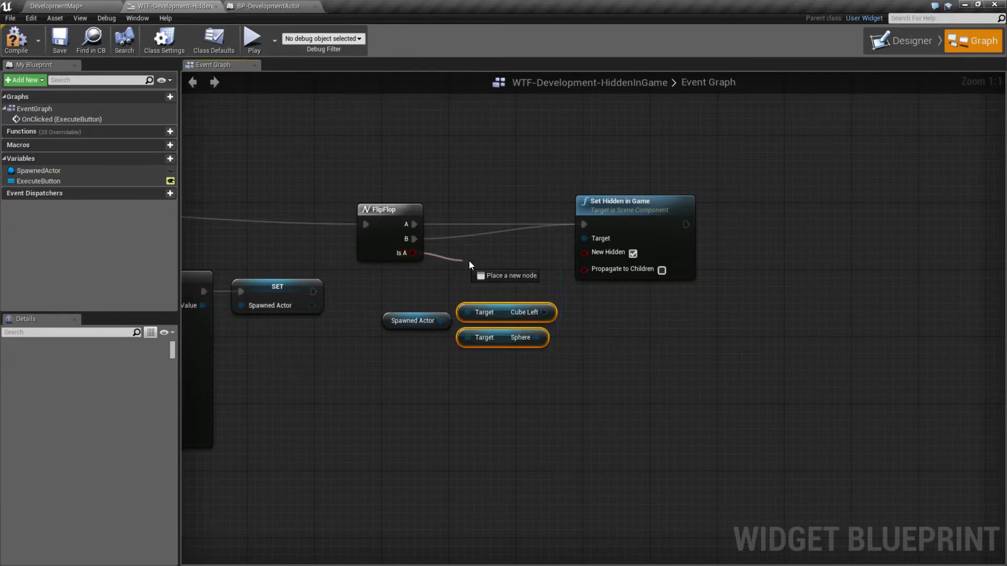
Drive New Hidden from FlipFlop's Is A, run the preview, and check the actor blueprint's Sphere component.
click(252, 39)
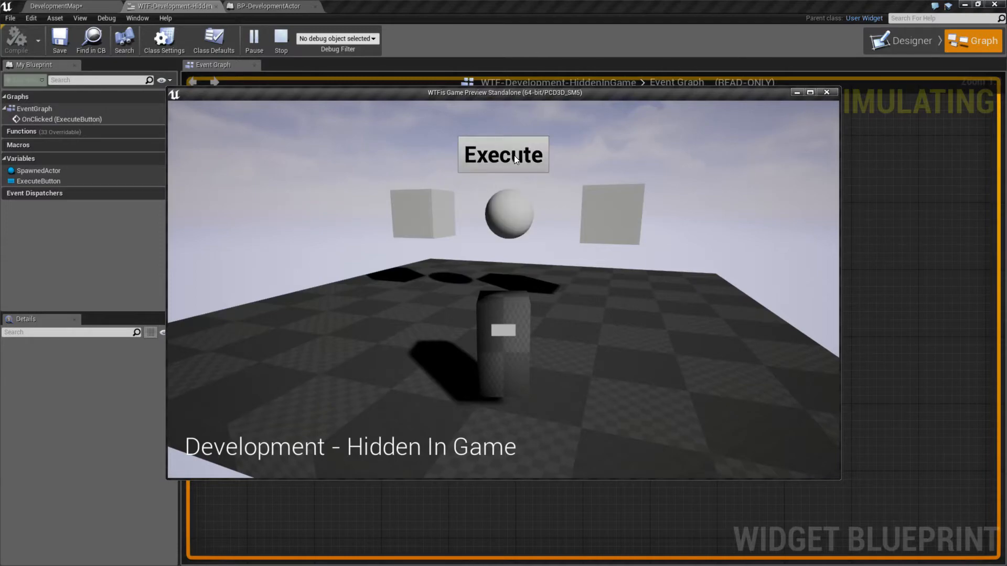
click(279, 40)
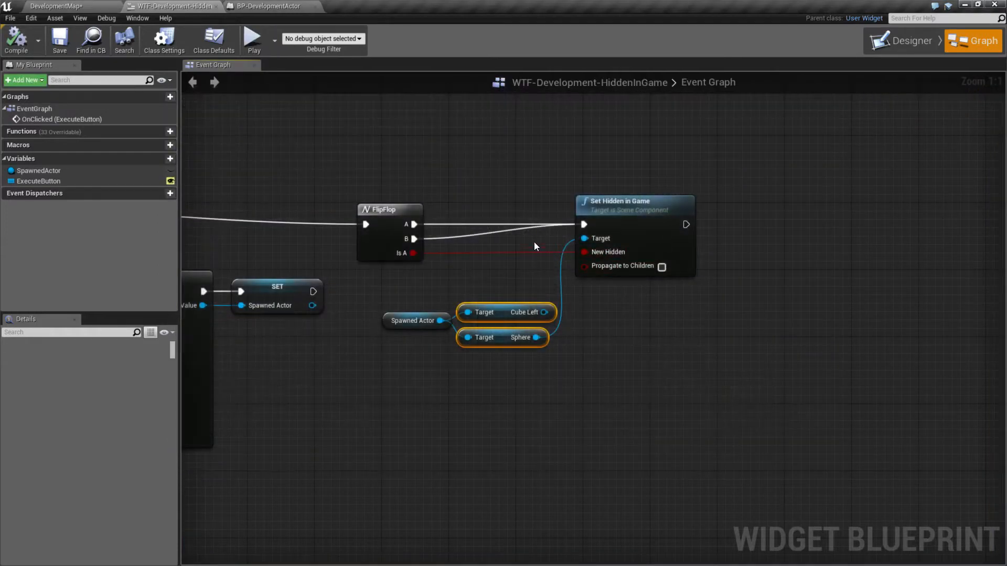
click(270, 5)
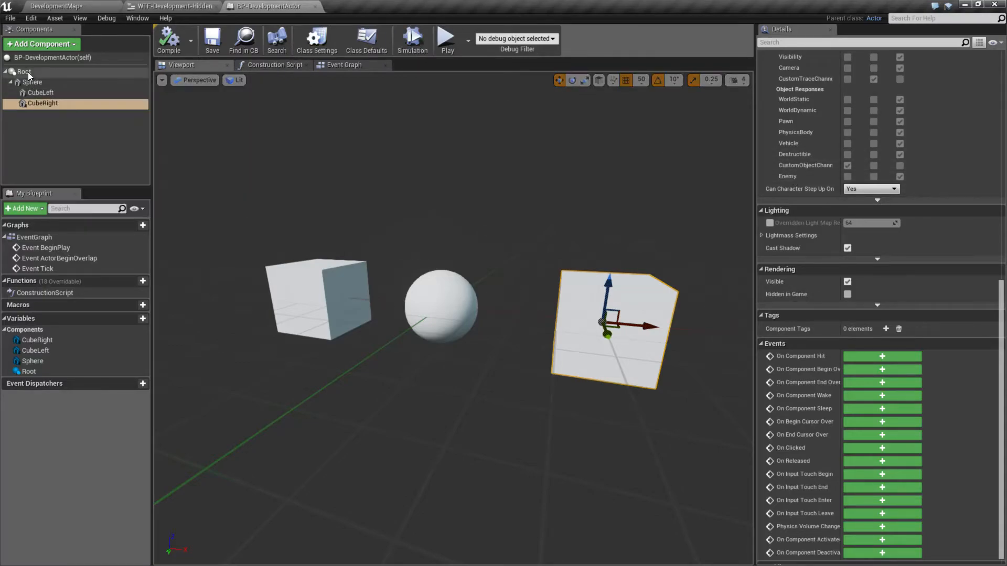
click(40, 93)
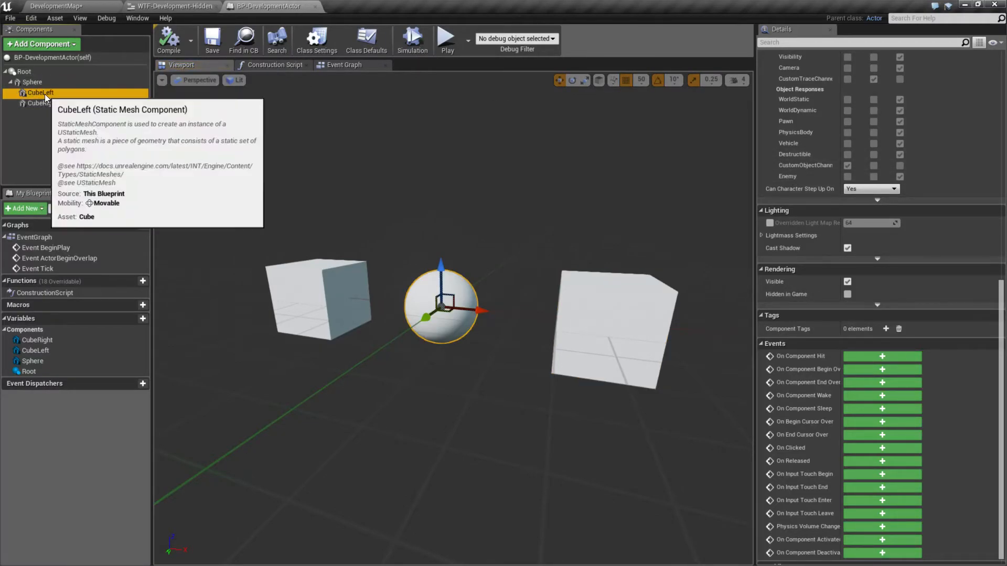
click(173, 5)
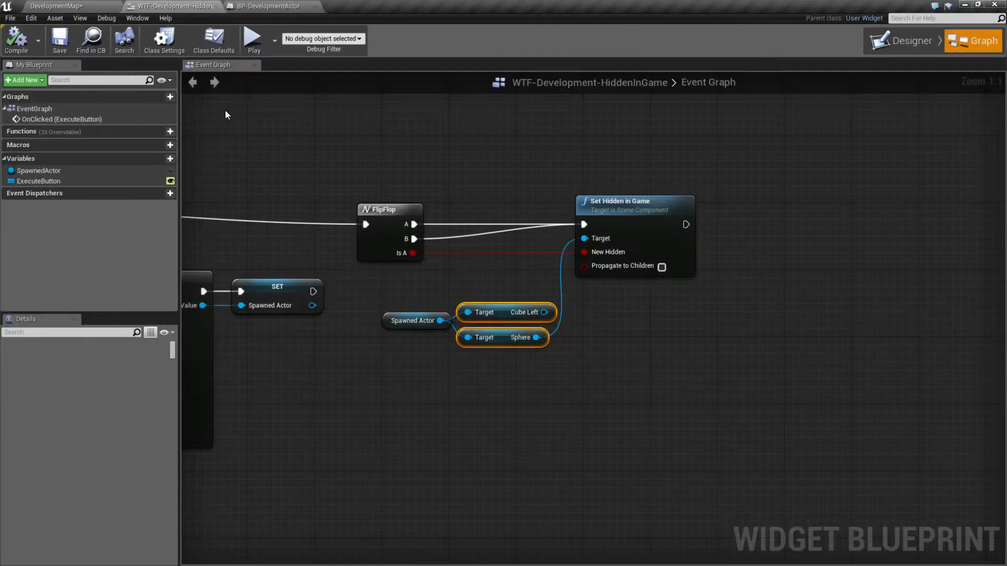
Enable Propagate to Children on Set Hidden in Game and launch a standalone game preview.
click(660, 266)
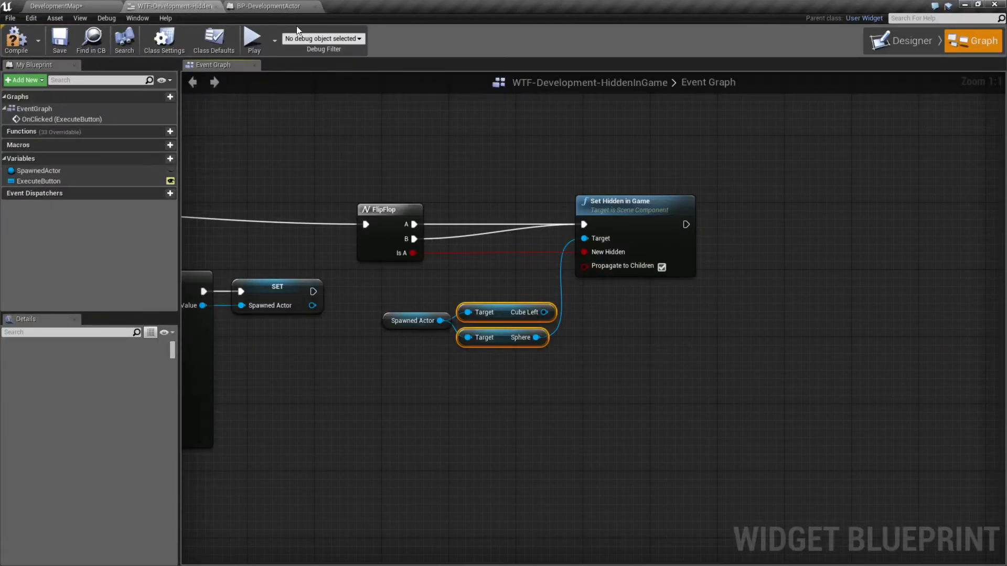
click(253, 40)
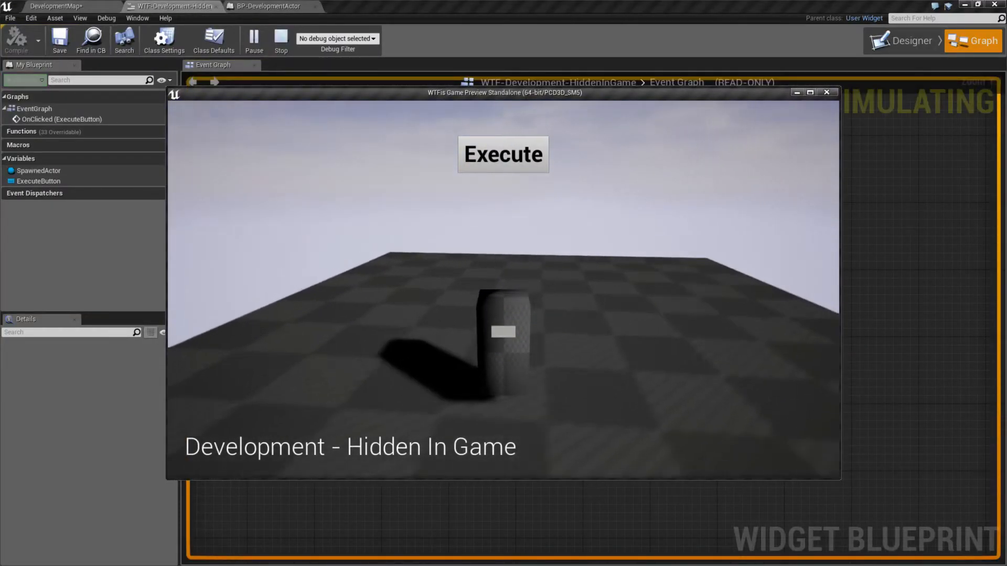
Press Execute repeatedly to confirm the cubes and sphere alternately hide and reappear, then close the preview.
click(504, 154)
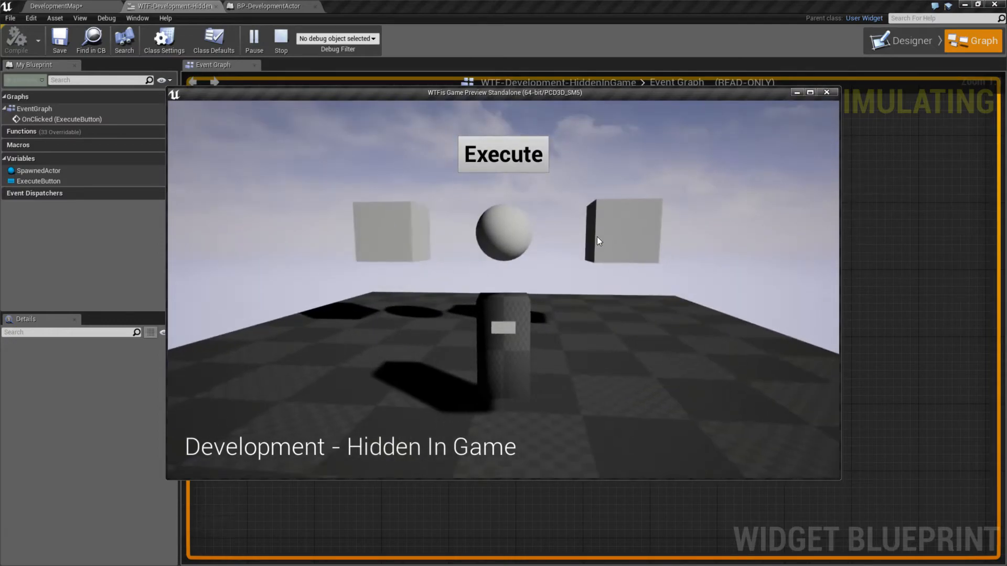
click(503, 154)
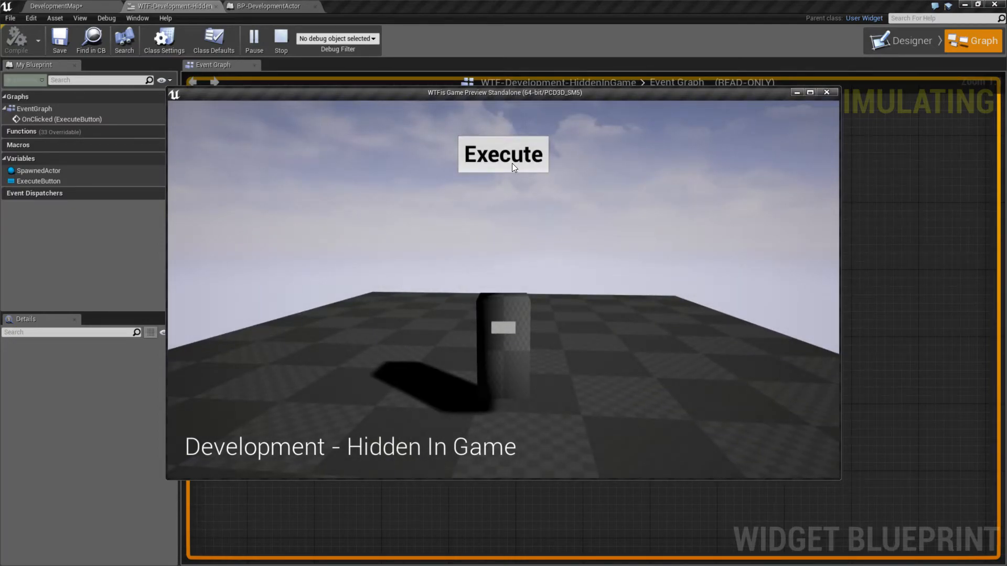
click(512, 162)
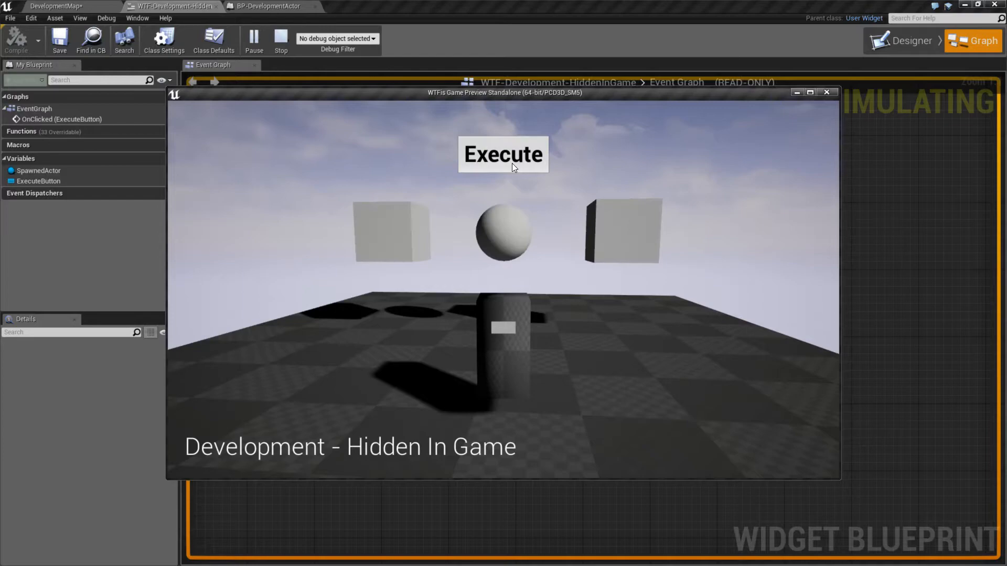
click(511, 162)
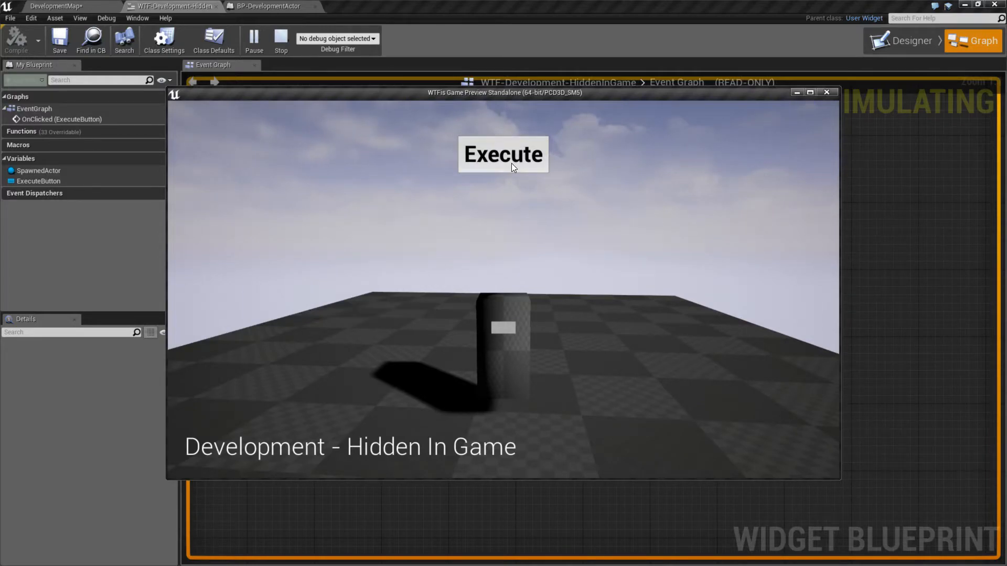
click(512, 157)
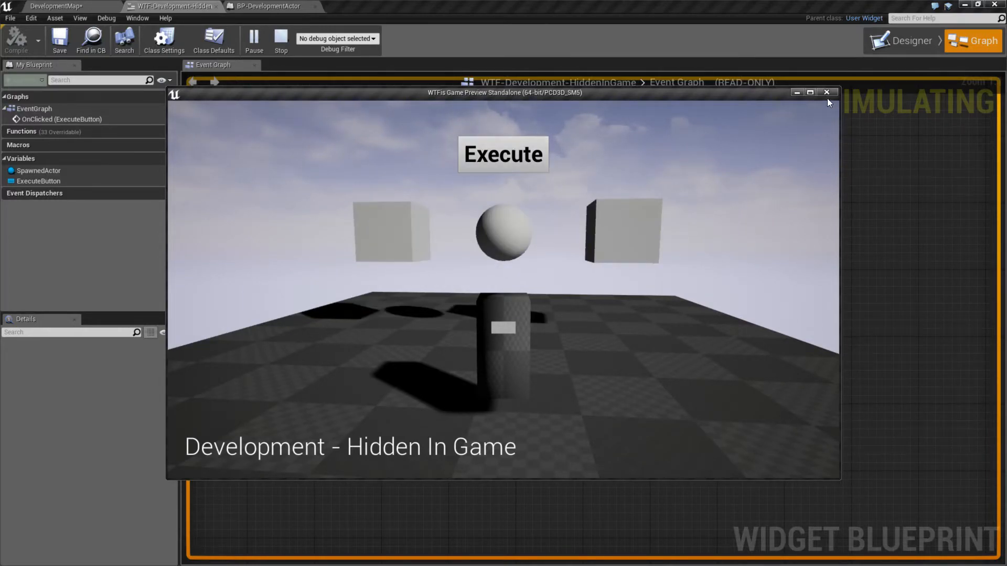
click(826, 93)
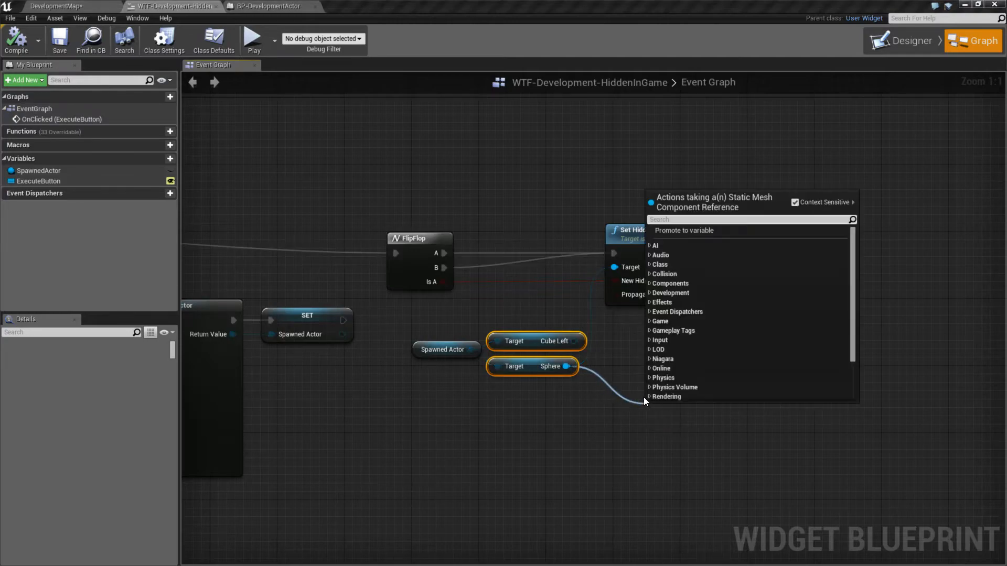
Add a Set Visibility node from the Sphere pin by searching 'visibl'.
text(visibl)
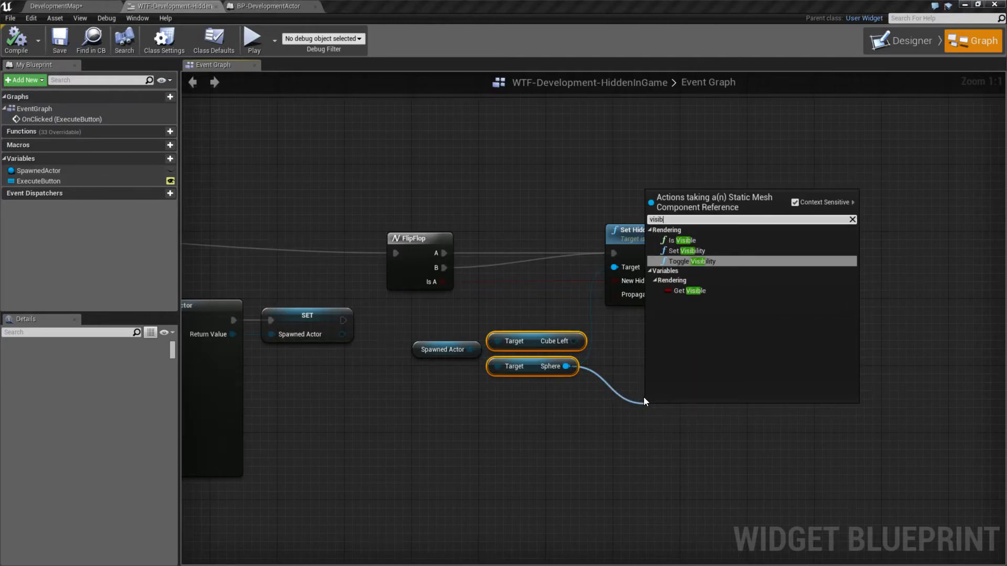
mouse_move(692, 250)
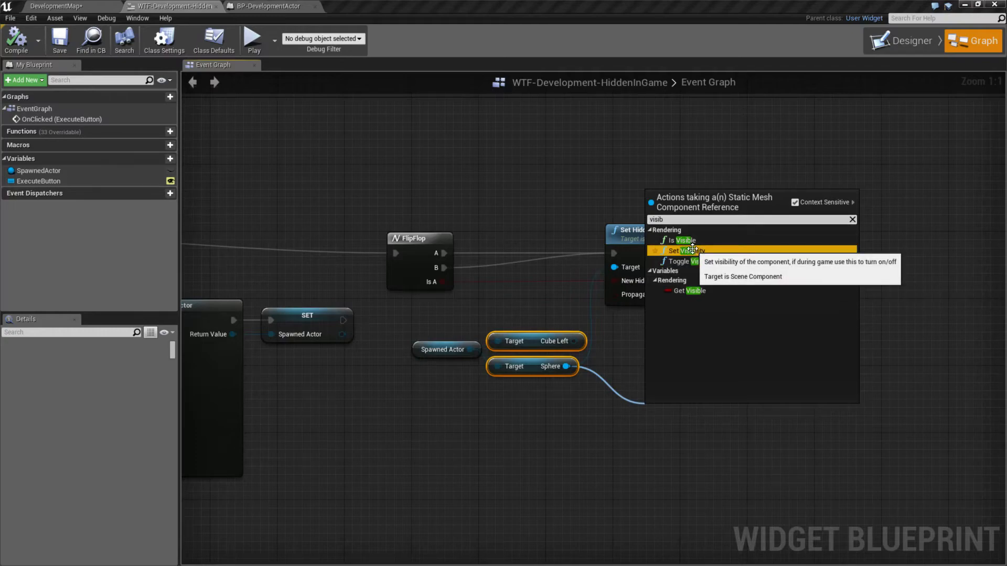
click(680, 251)
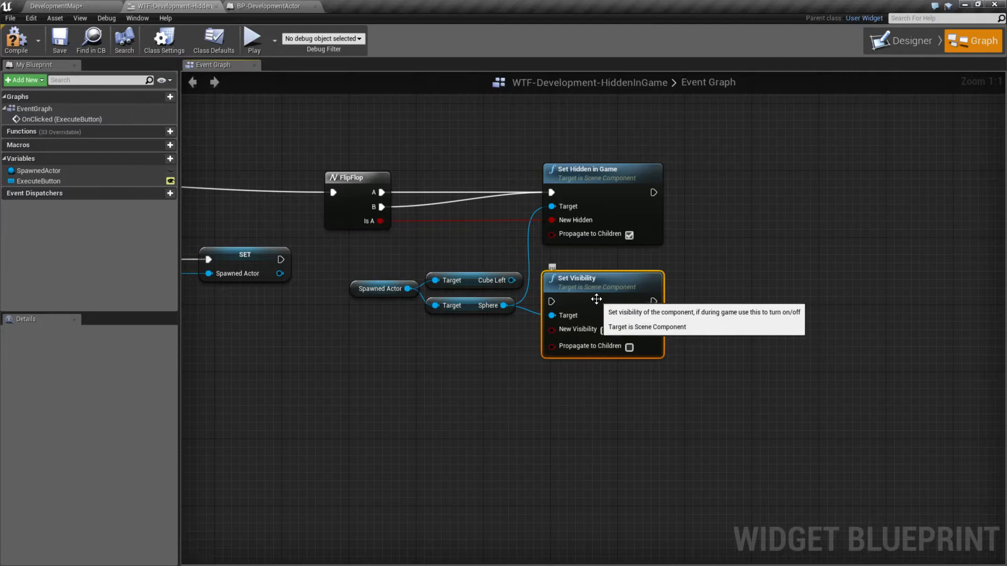
mouse_move(585, 197)
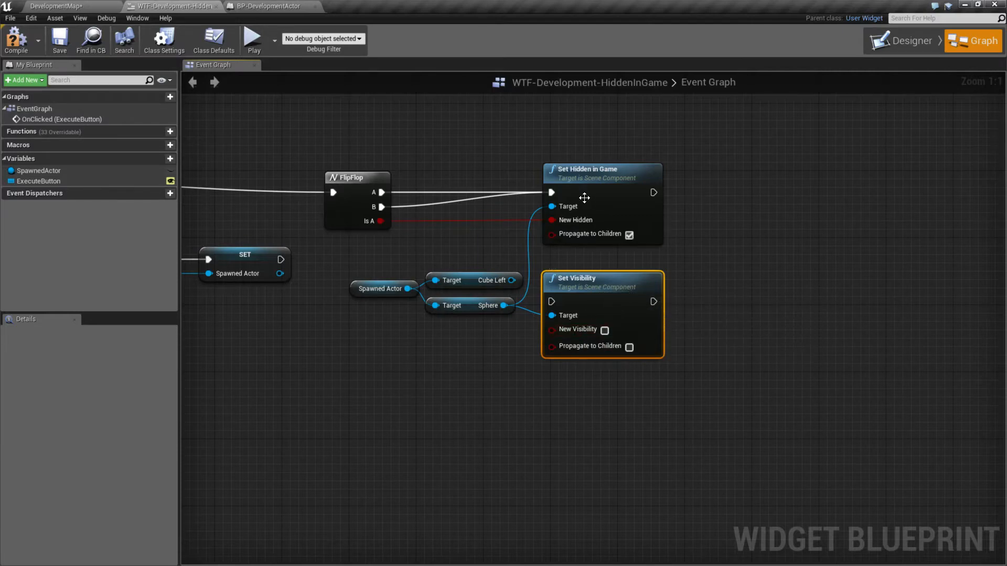
mouse_move(610, 239)
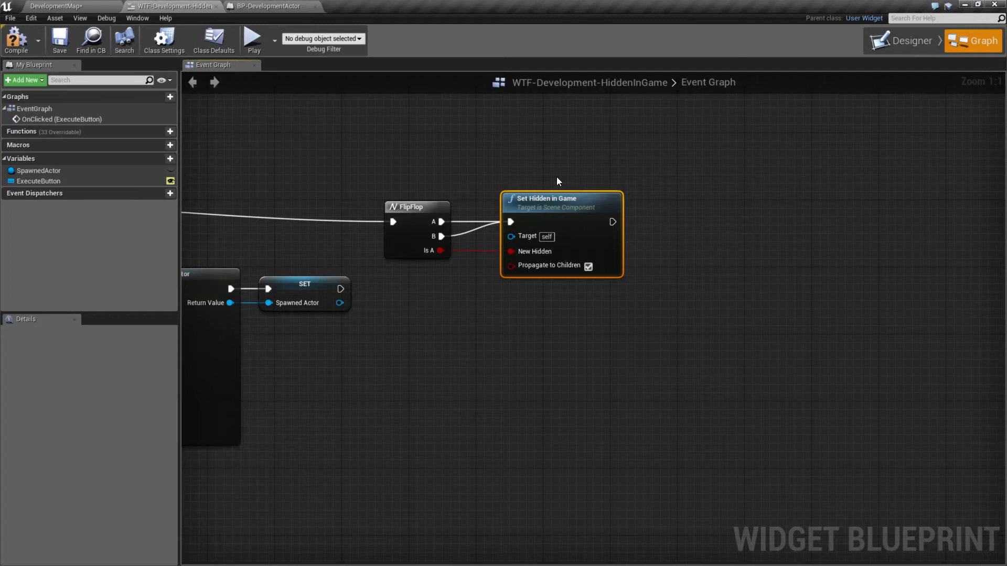
mouse_move(548, 153)
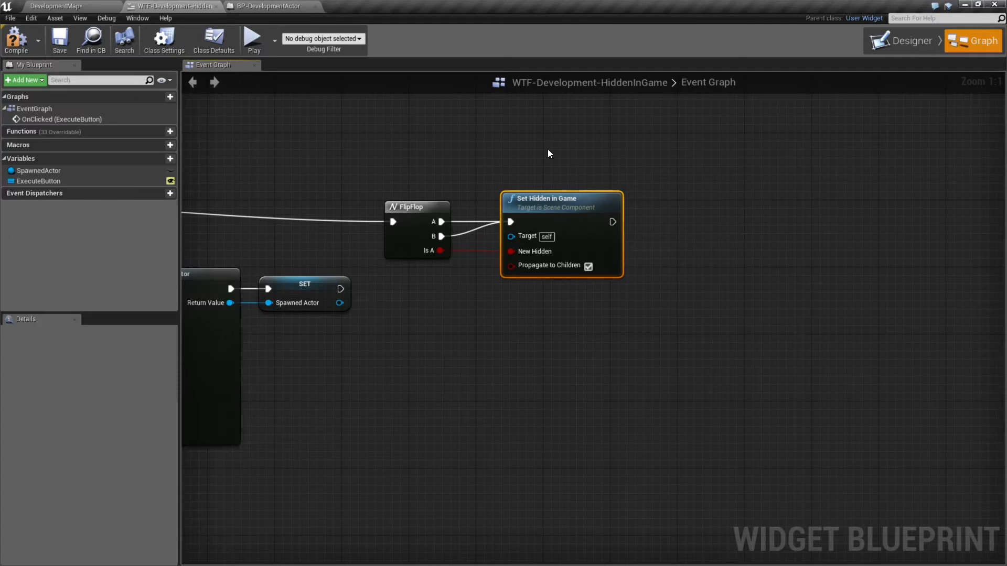
Compile the widget blueprint, rewire Set Hidden in Game to Cube Left, and return to DevelopmentMap.
click(16, 40)
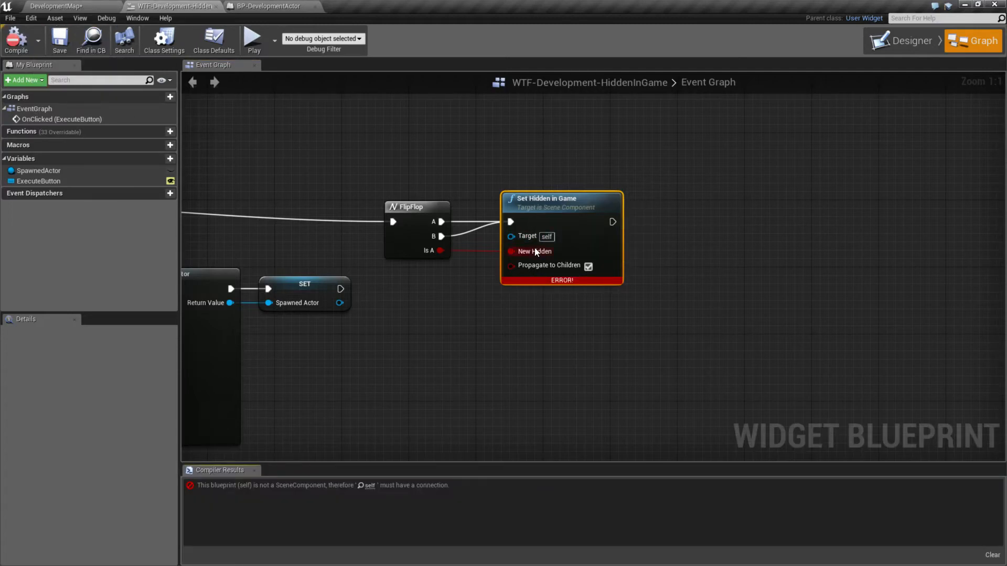
click(588, 265)
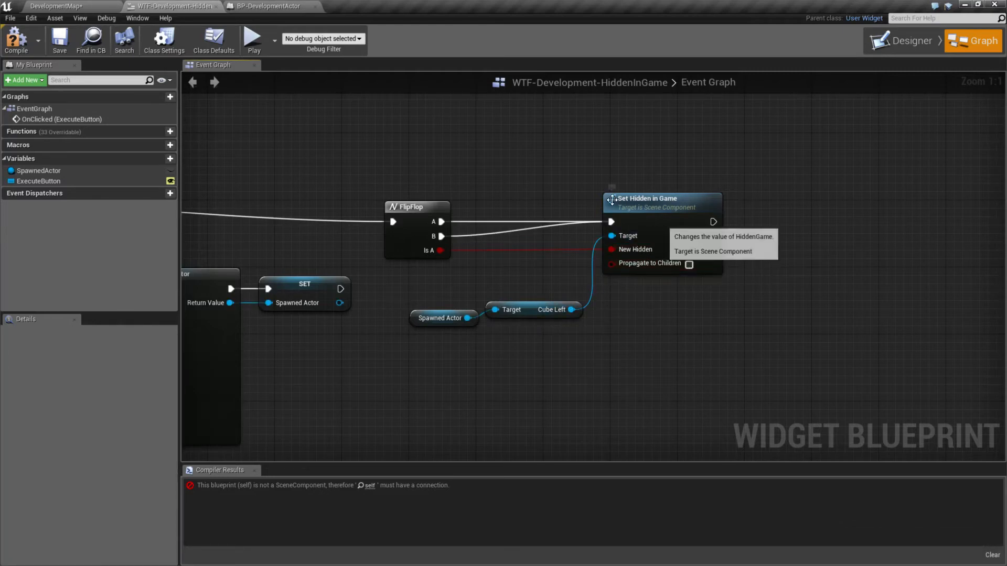
click(63, 5)
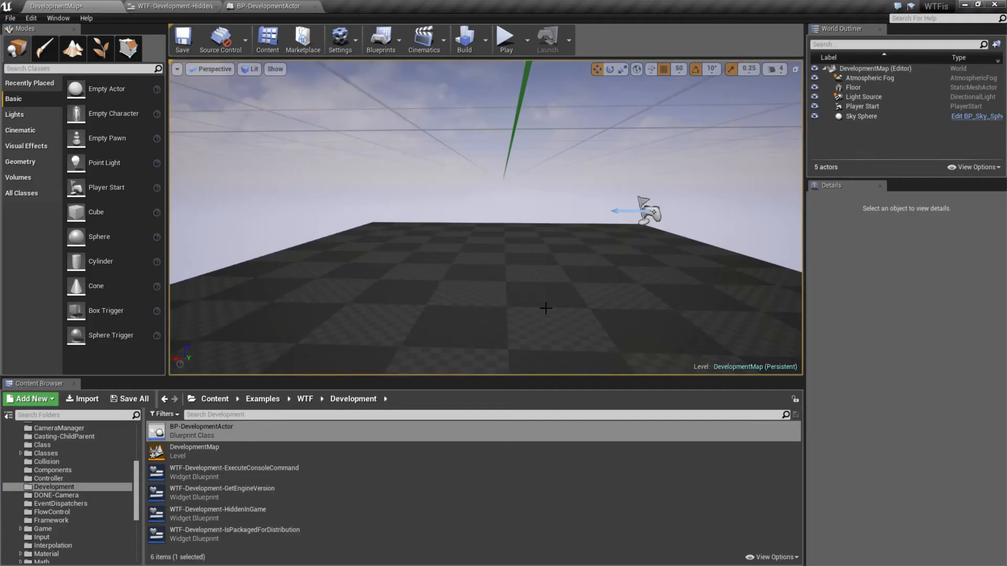
Inspect BP-DevelopmentActor's cube Rendering settings, then play the level showing Execute and the shapes.
click(159, 6)
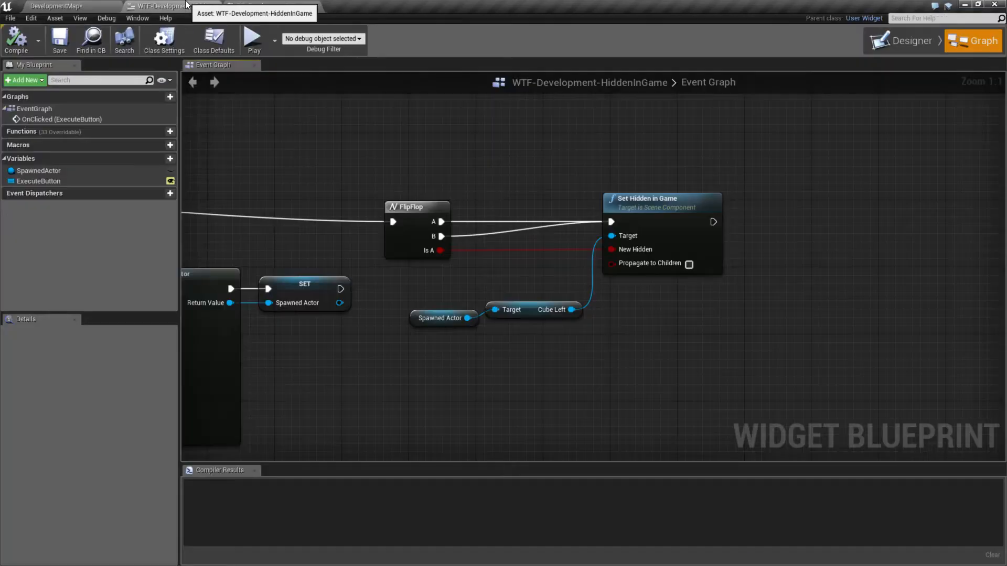
click(267, 5)
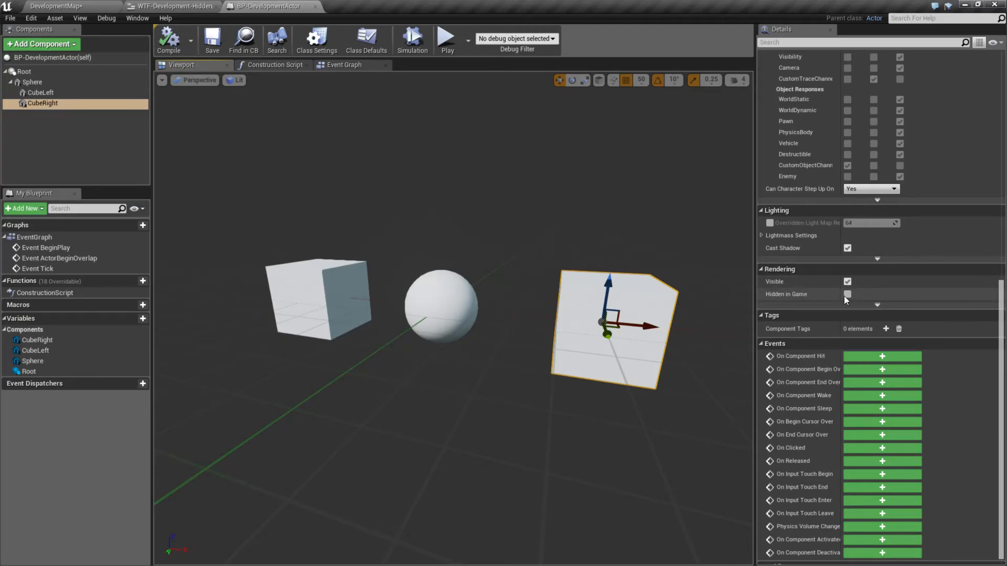
click(847, 294)
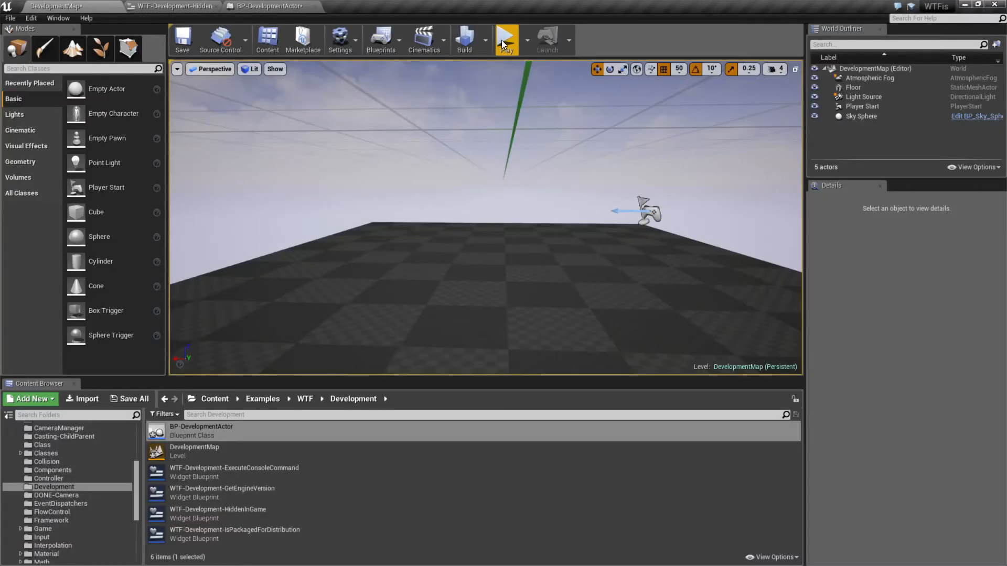
click(510, 38)
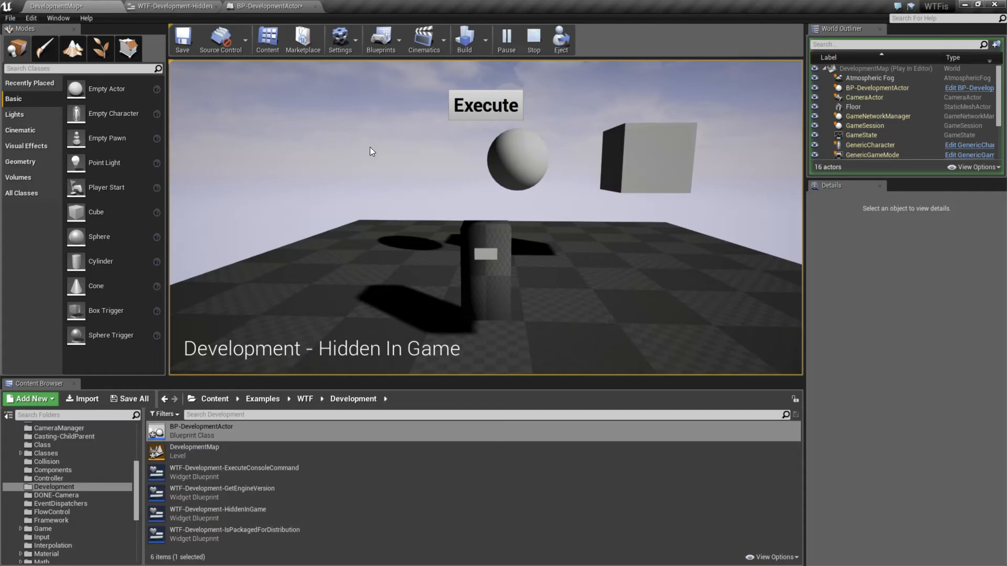
mouse_move(412, 130)
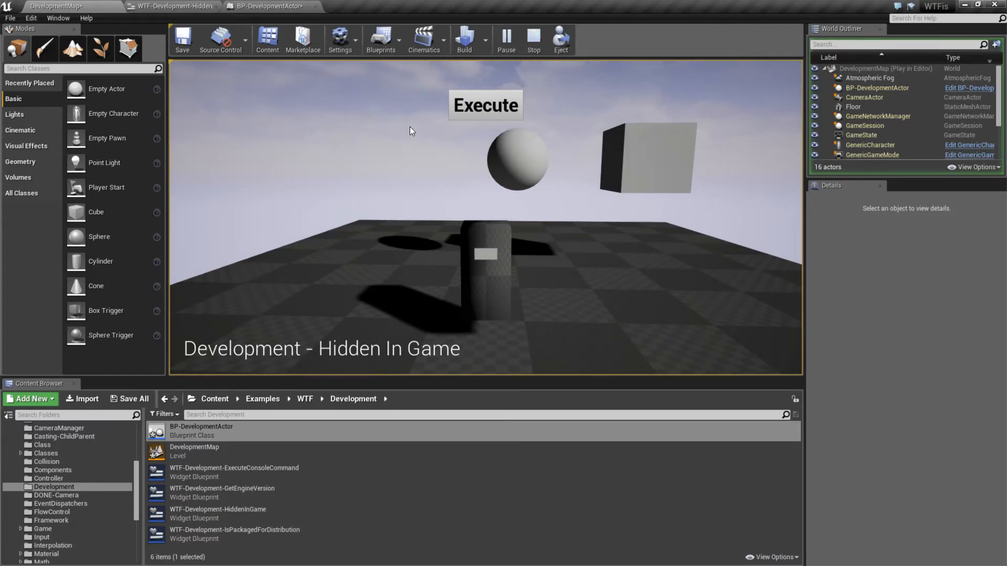
Select BP-DevelopmentActor's CubeLeft with Hidden in Game ticked and play-test that only the sphere shows.
click(532, 39)
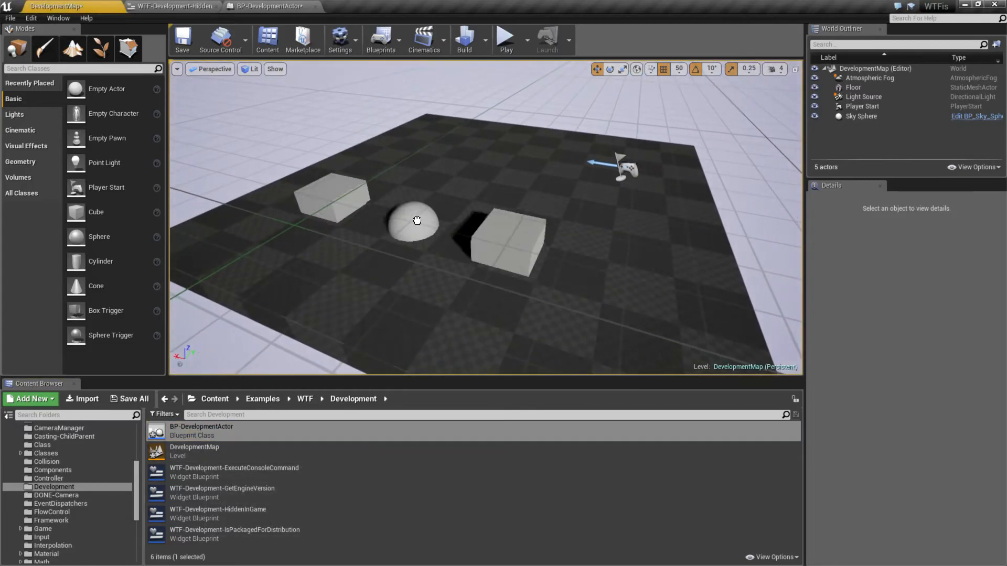
click(417, 219)
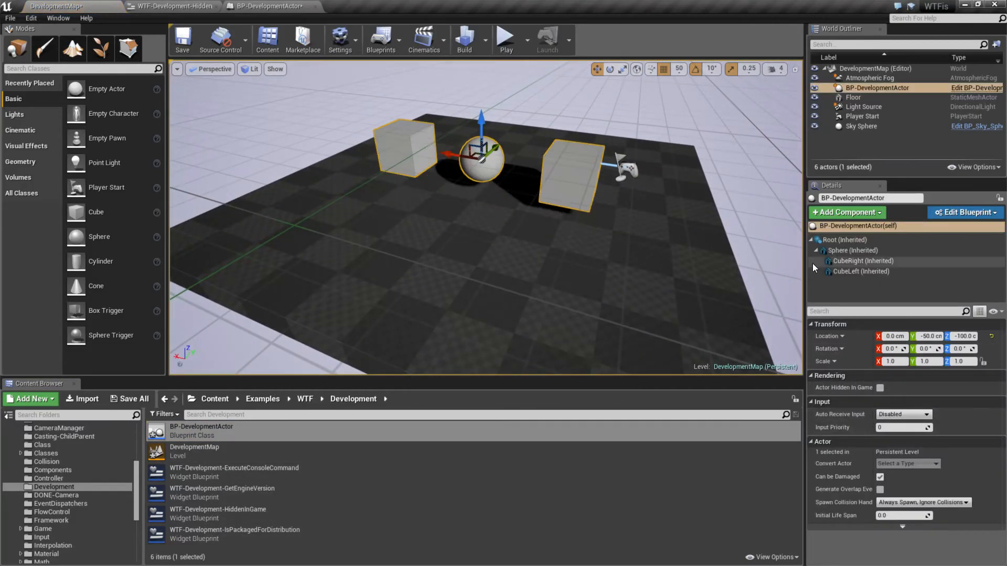
click(862, 272)
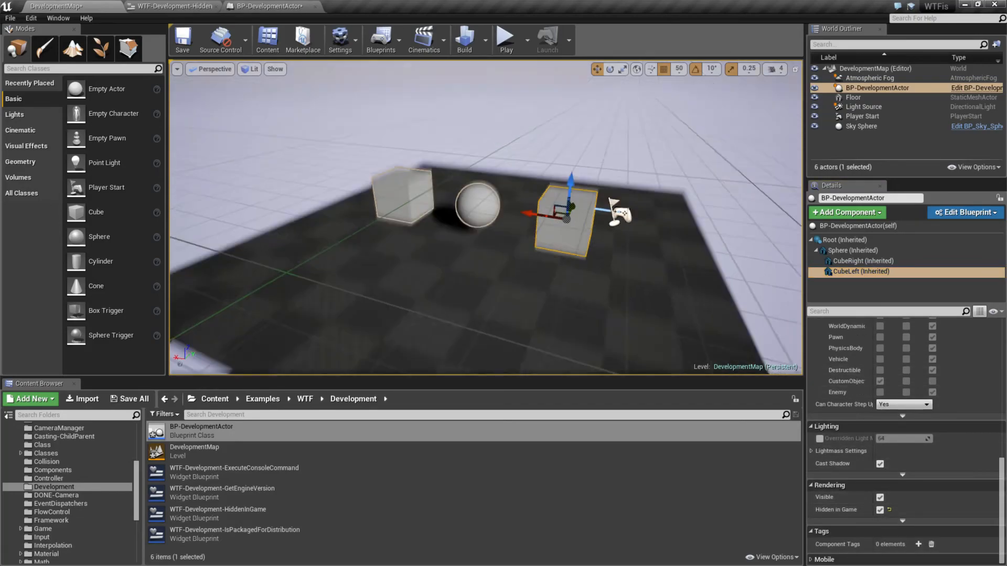
click(505, 35)
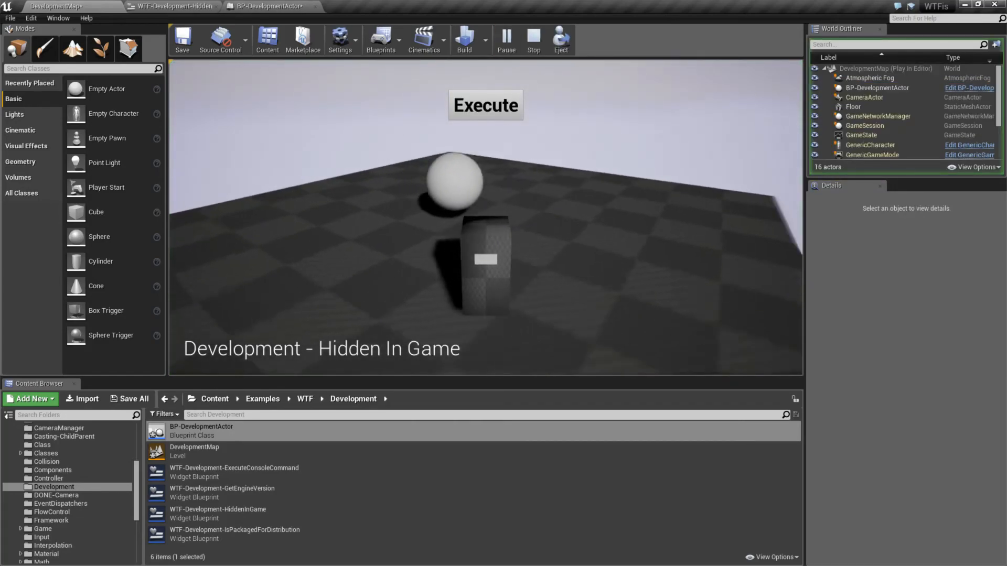
mouse_move(533, 41)
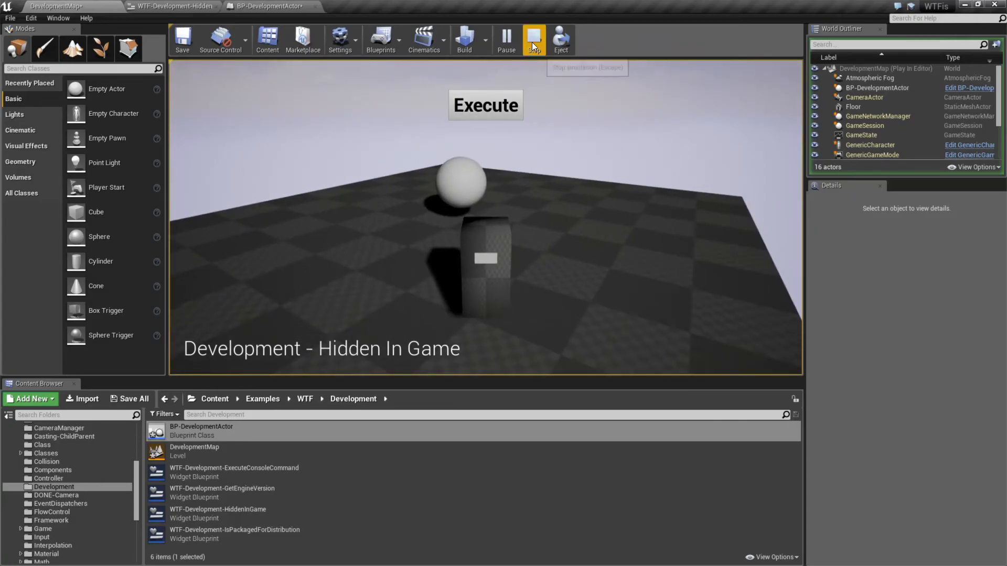
click(534, 40)
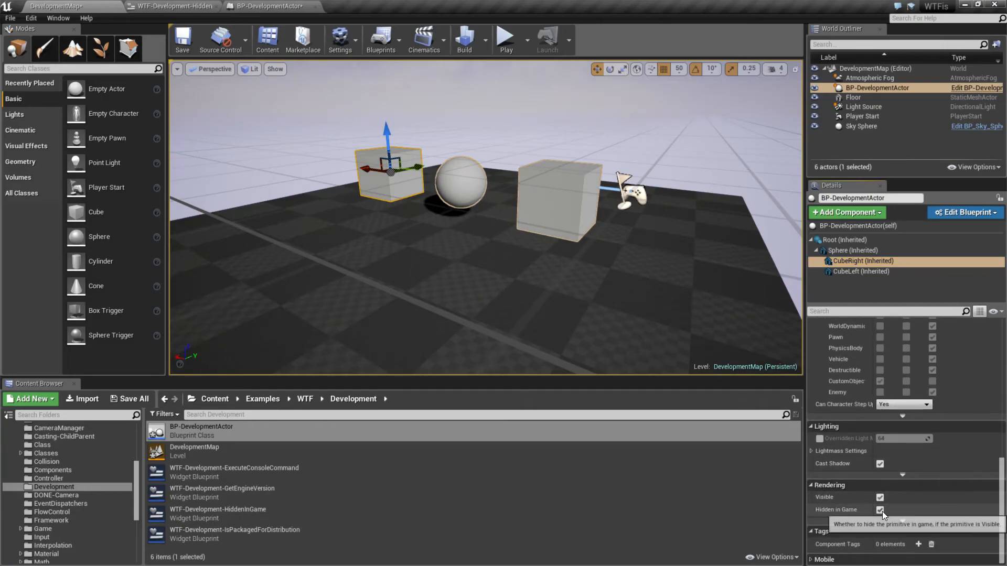
Untick Visible on the cube instead and play-test again, leaving it invisible in the editor too.
click(504, 37)
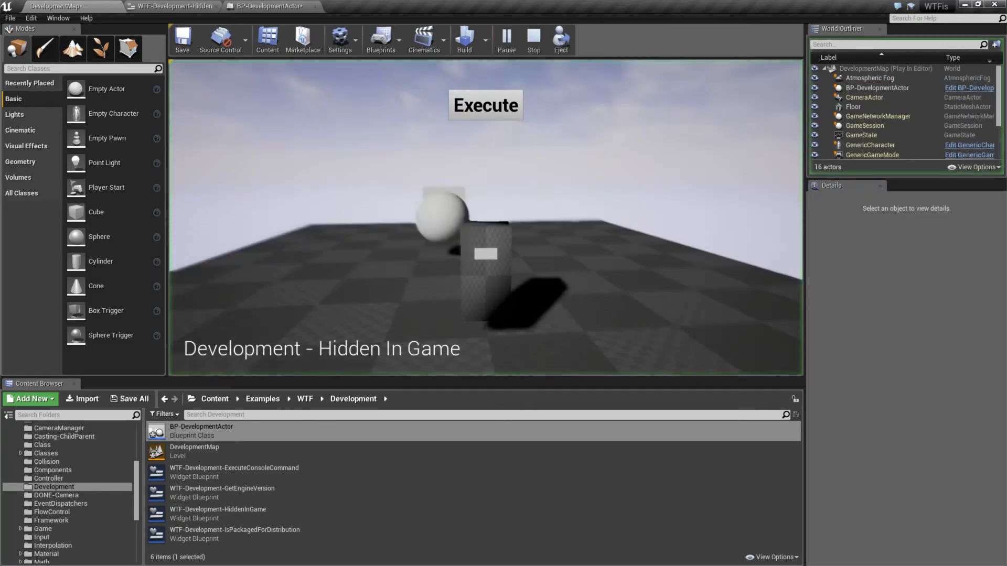
click(533, 35)
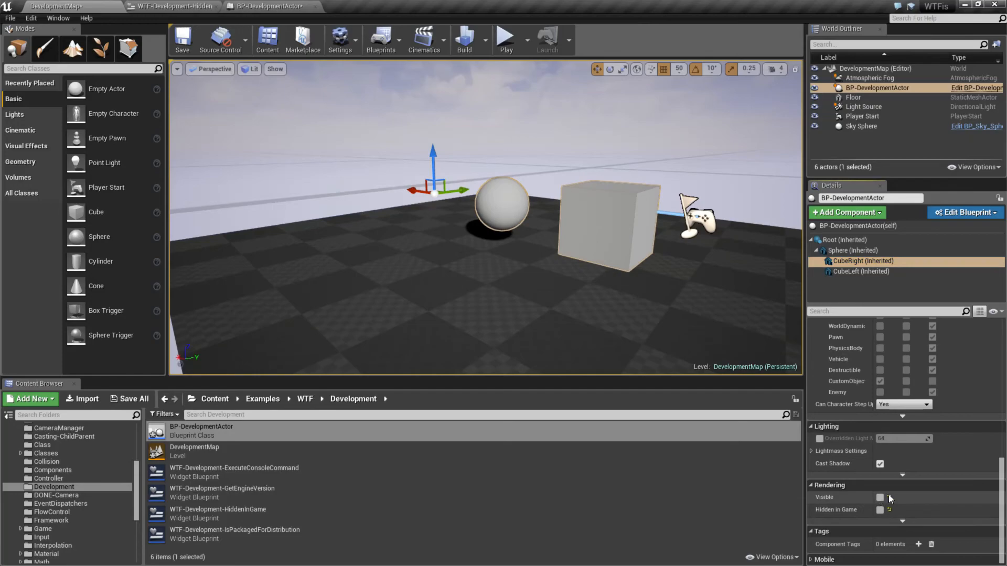
click(506, 36)
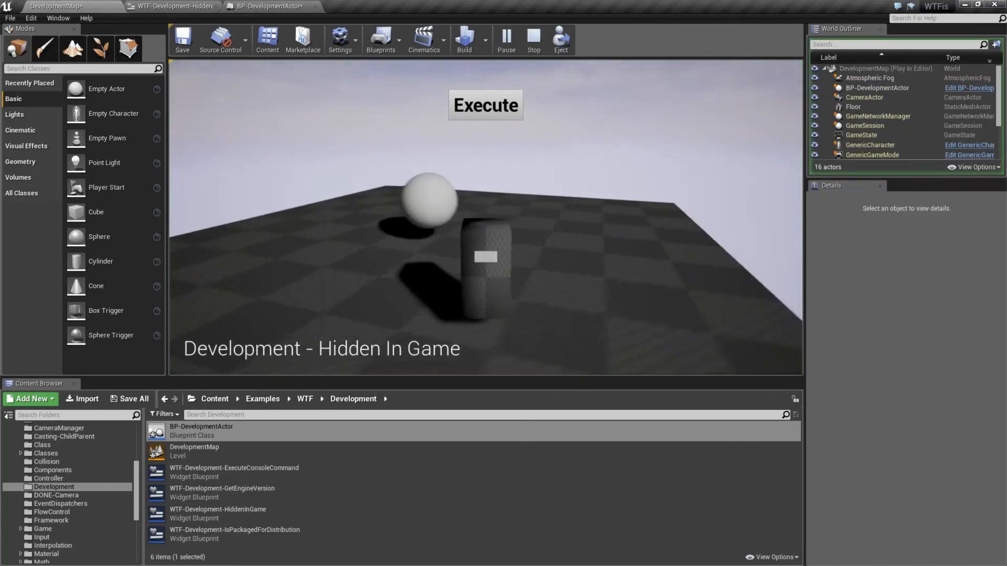
click(533, 37)
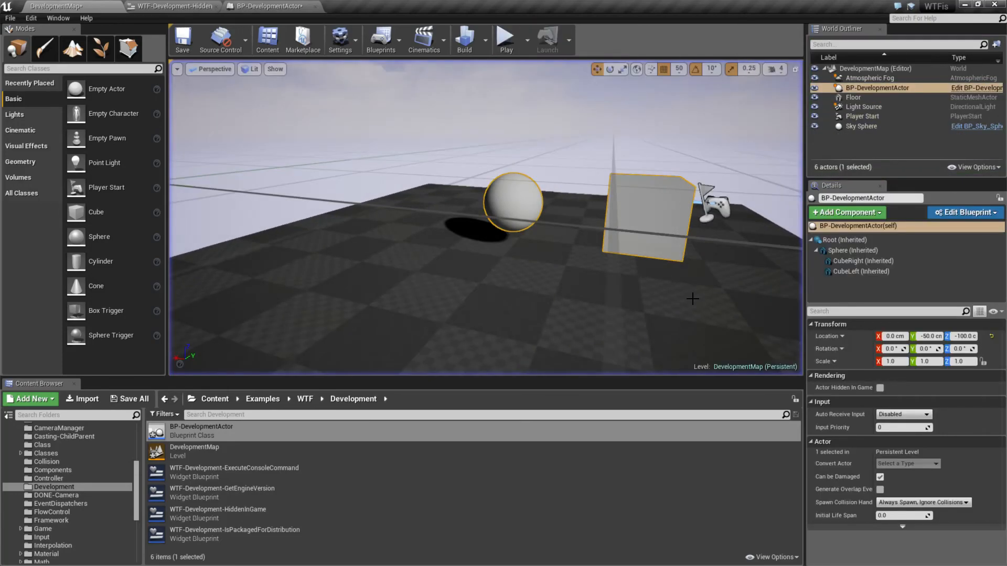
Re-enable Visible on the cube component and switch back to the WTF-Development-HiddenInGame graph.
click(863, 260)
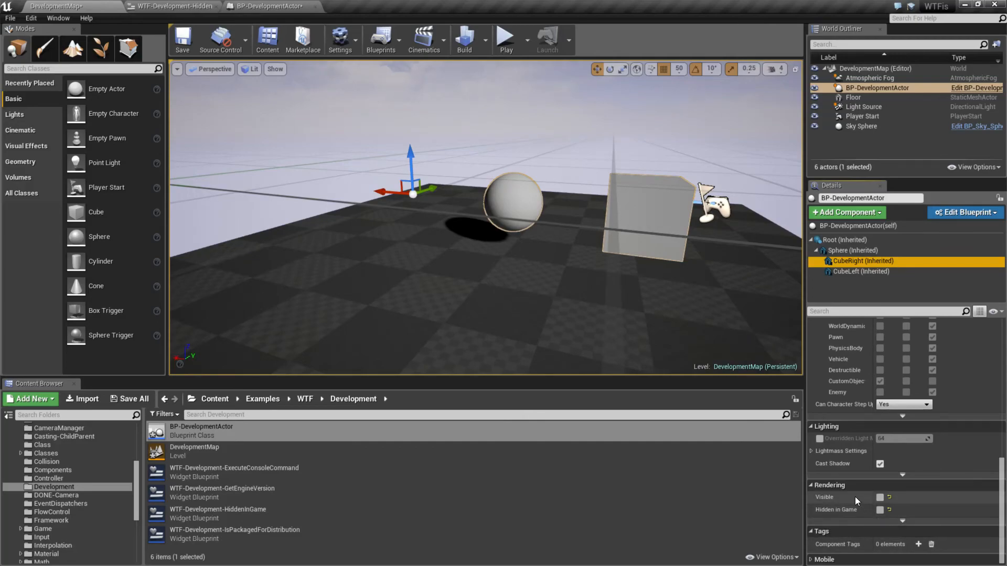
mouse_move(837, 509)
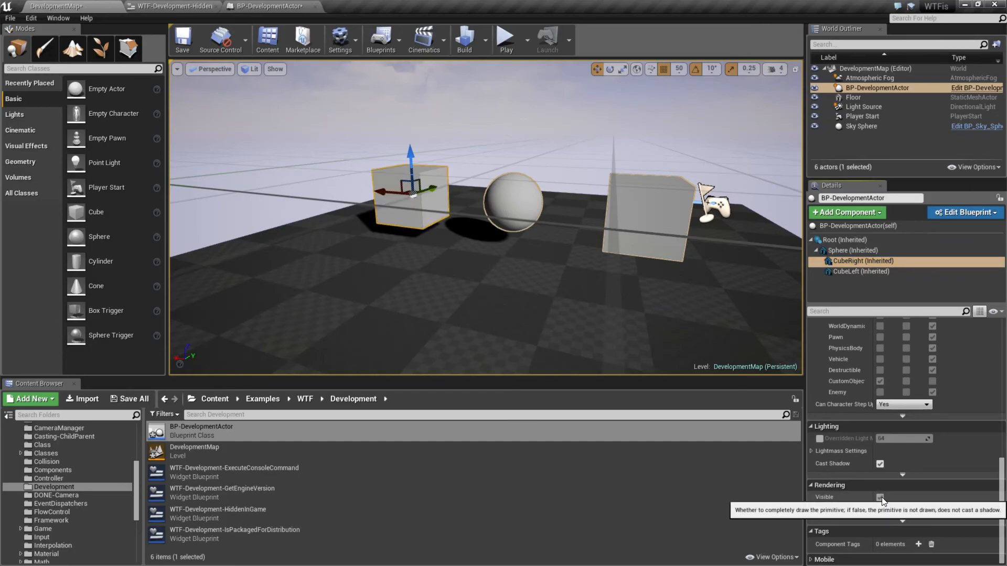
click(879, 497)
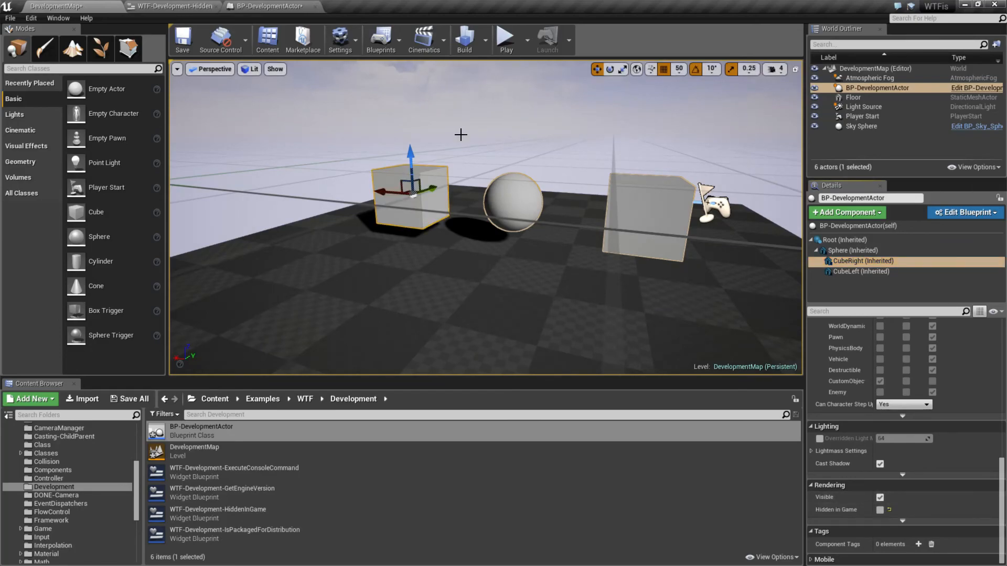
click(166, 5)
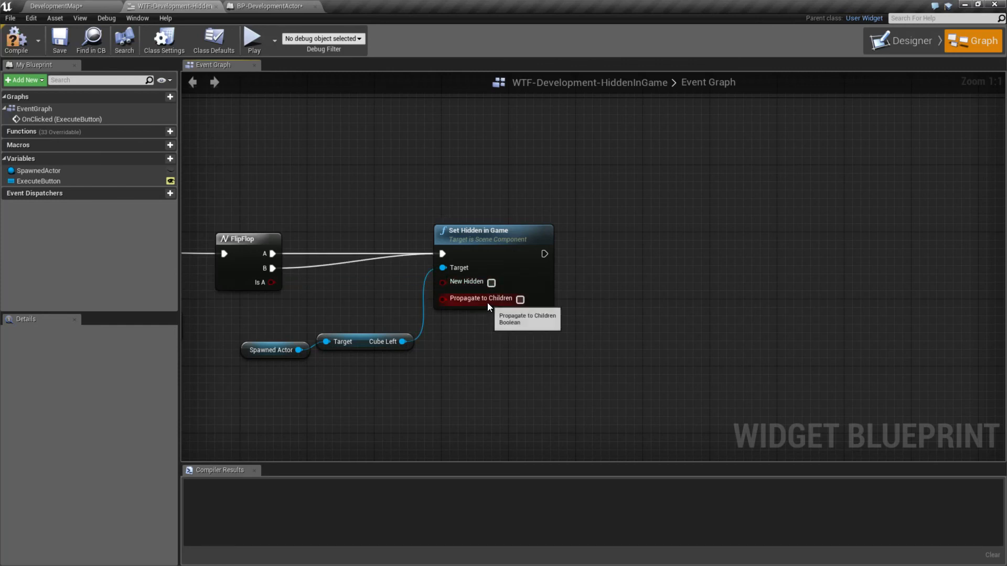
mouse_move(479, 212)
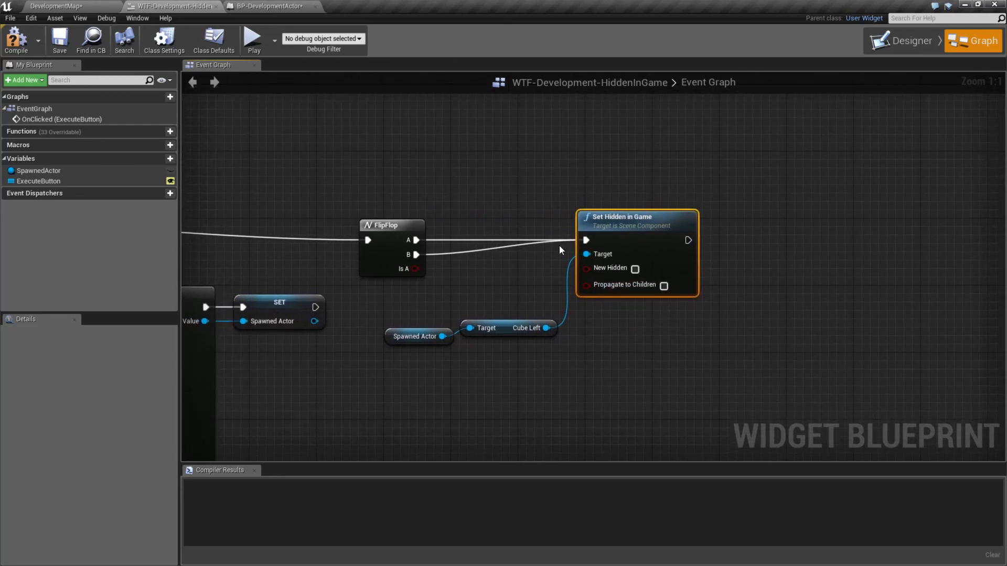
mouse_move(484, 202)
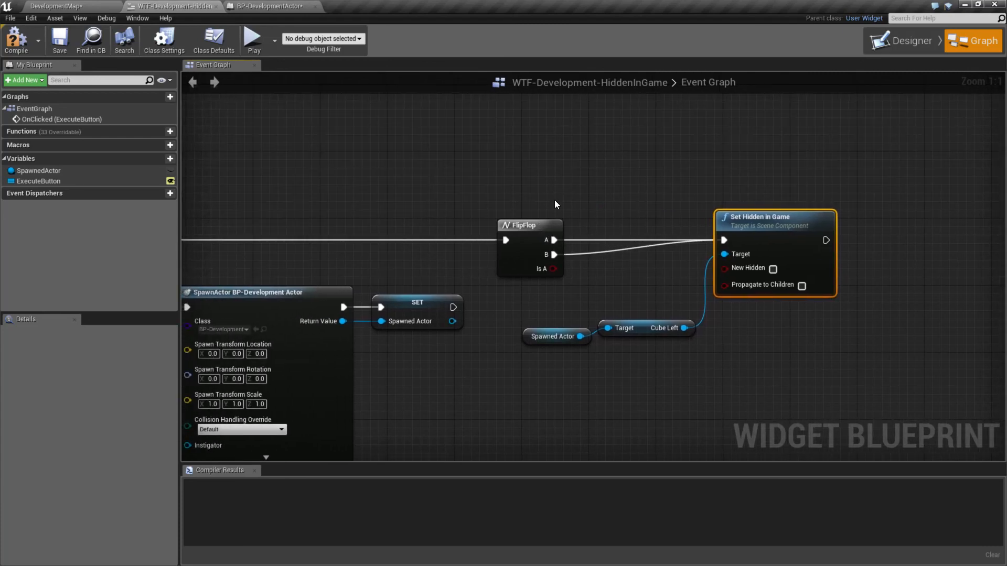
mouse_move(46, 41)
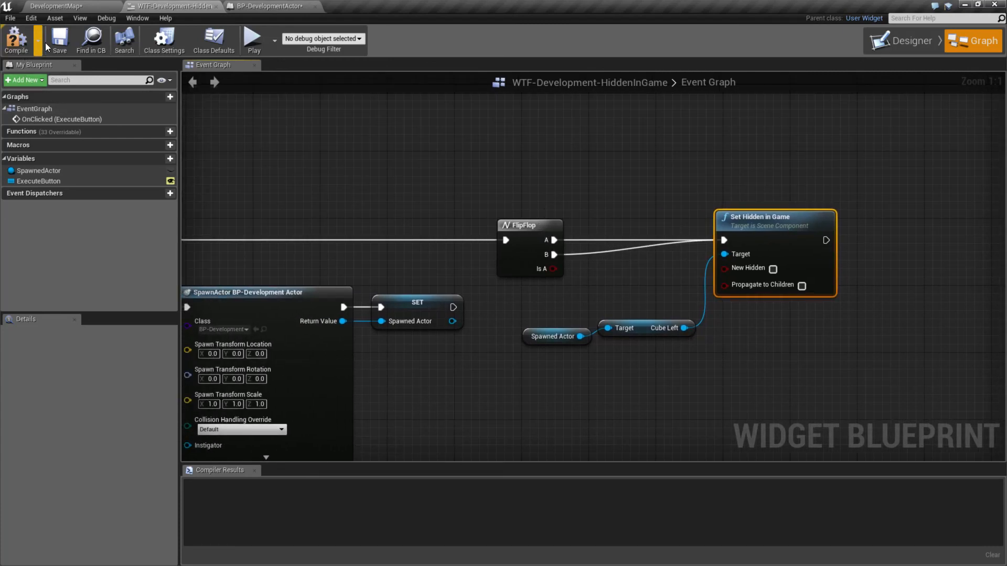
Compile the widget blueprint and start a play session showing the Execute button.
click(53, 5)
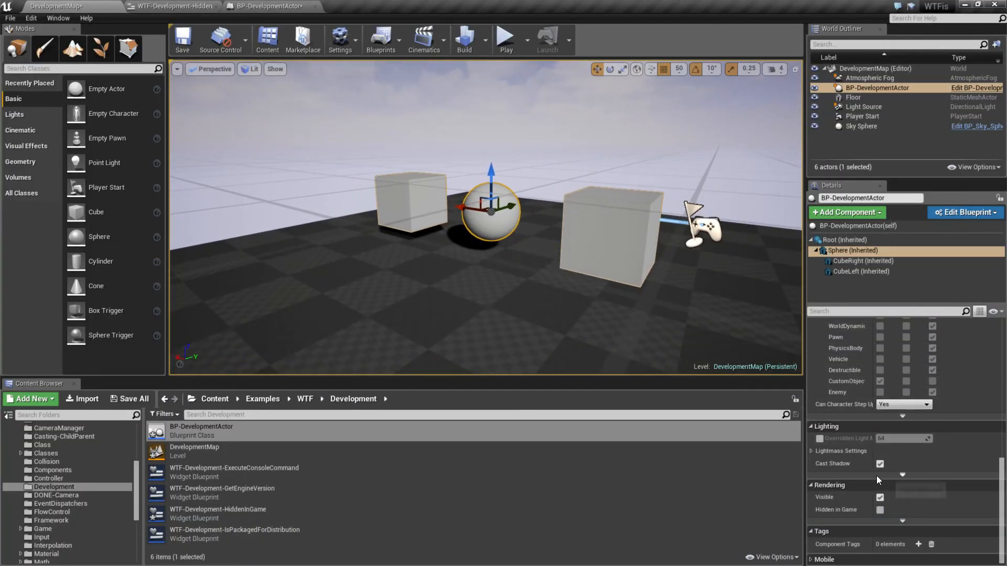
click(506, 37)
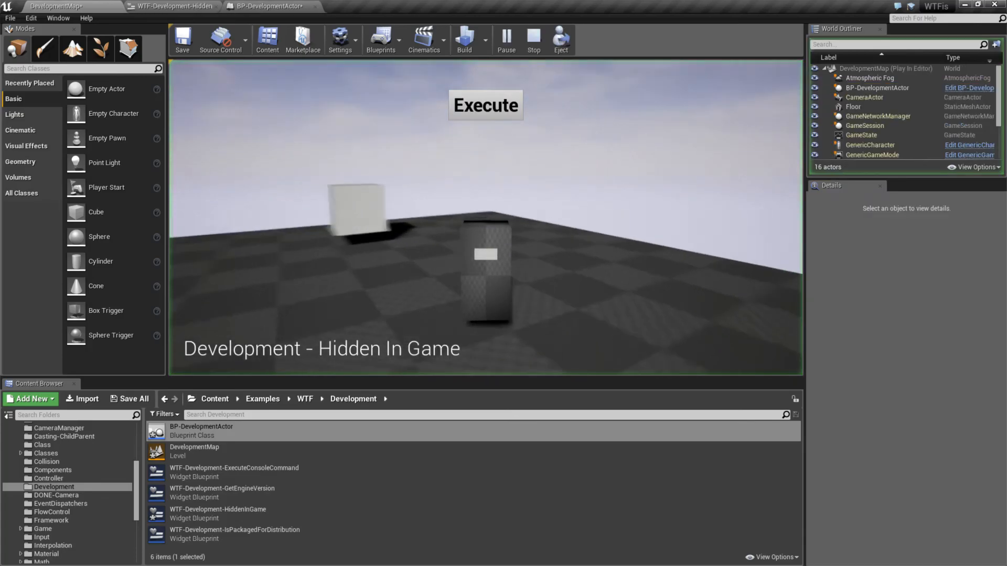